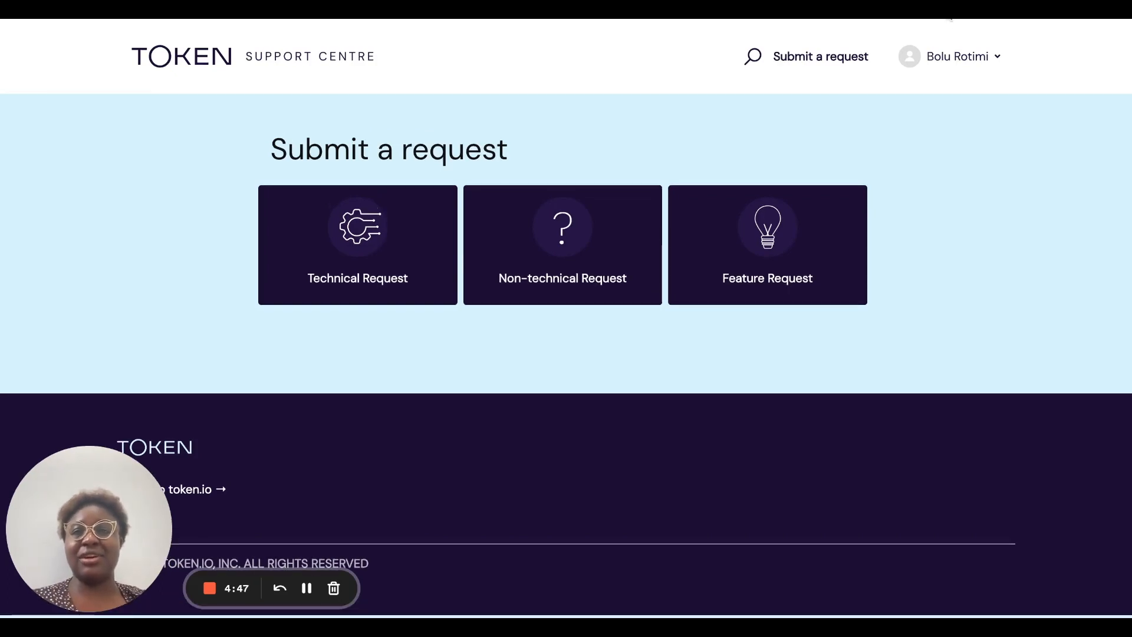
pyautogui.moveTo(310, 29)
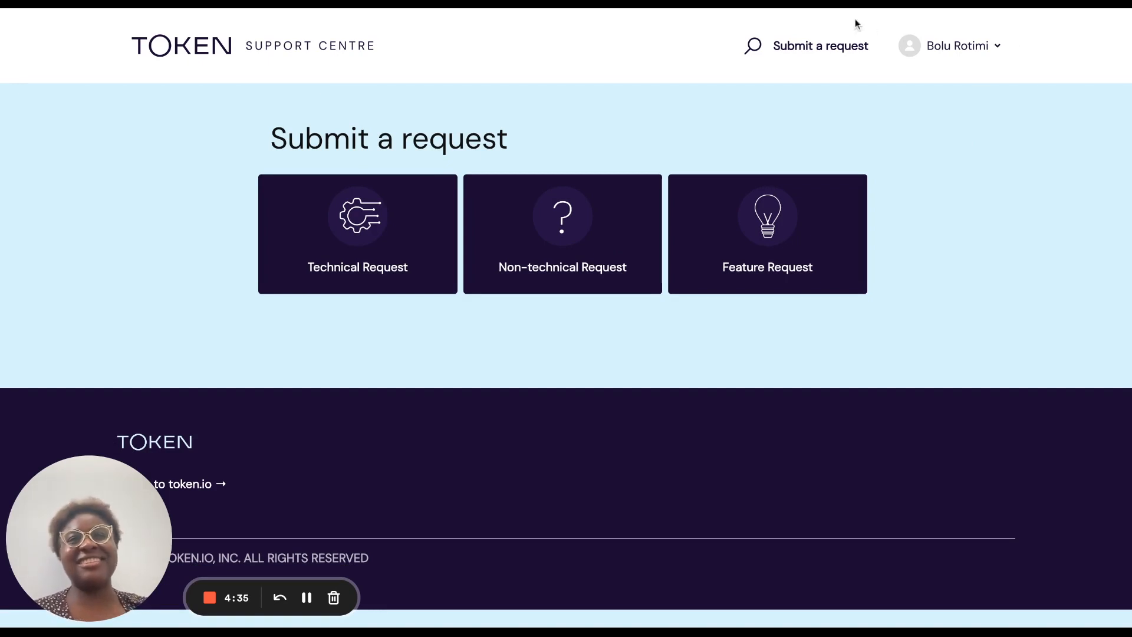
pyautogui.moveTo(829, 53)
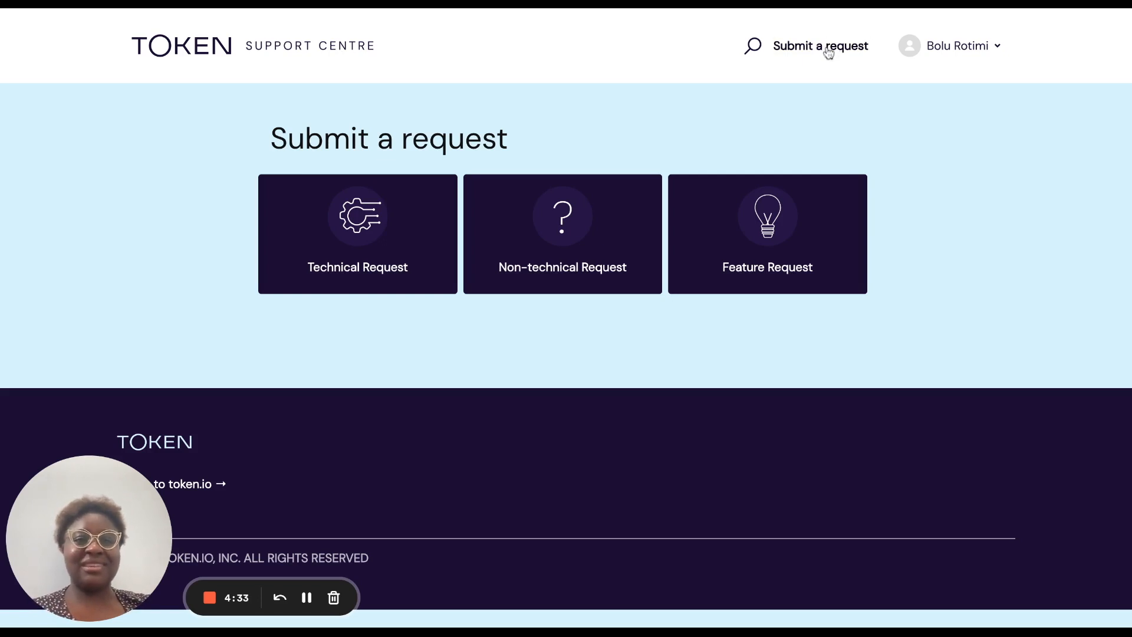
pyautogui.moveTo(759, 54)
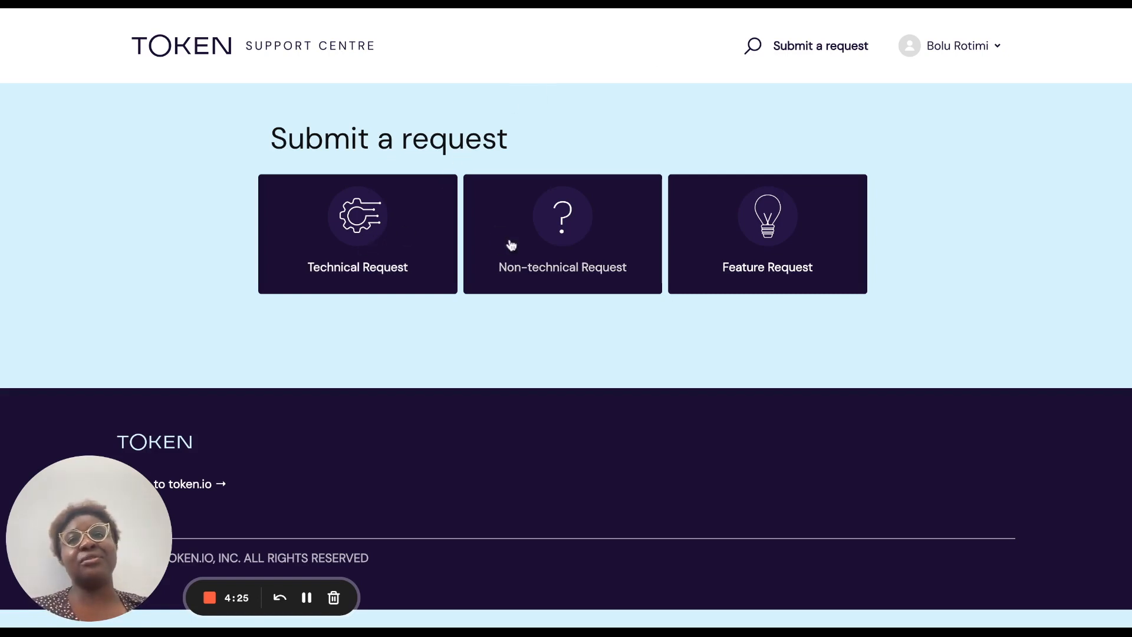
pyautogui.moveTo(364, 243)
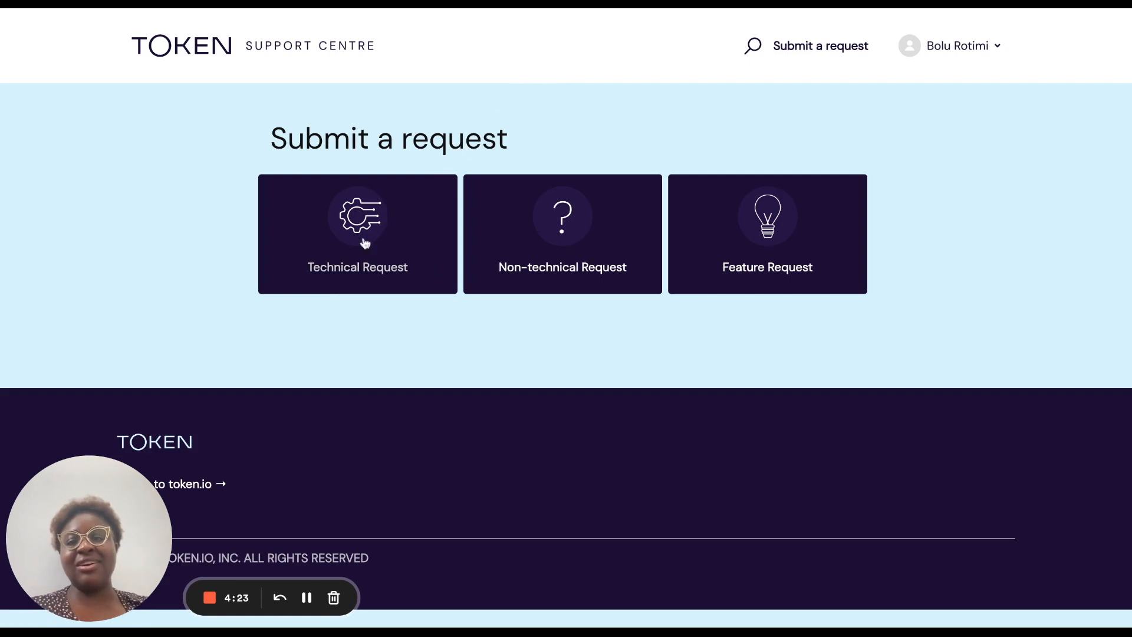
pyautogui.moveTo(549, 245)
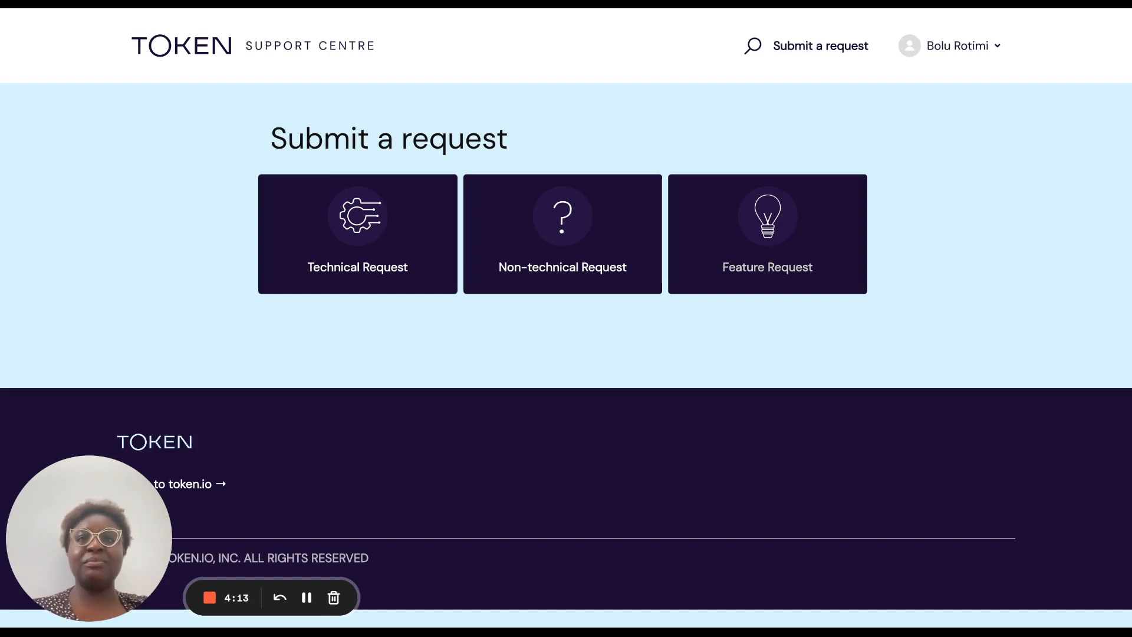
pyautogui.moveTo(372, 245)
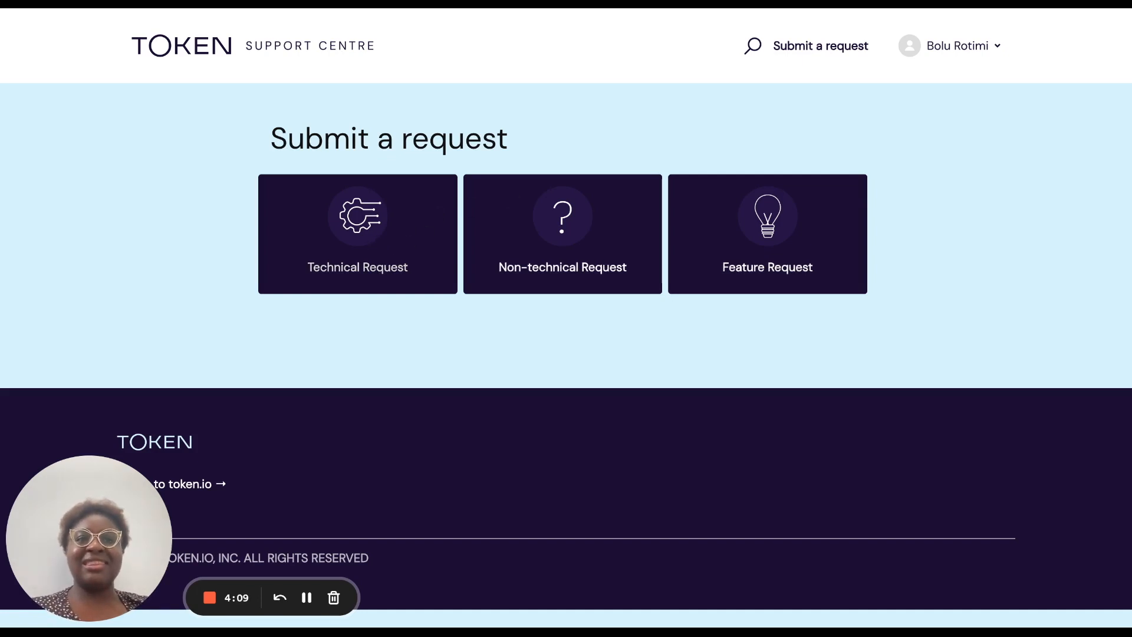
# Start a new Technical Request and choose Data/AIS as the Product Affected.
pyautogui.click(357, 232)
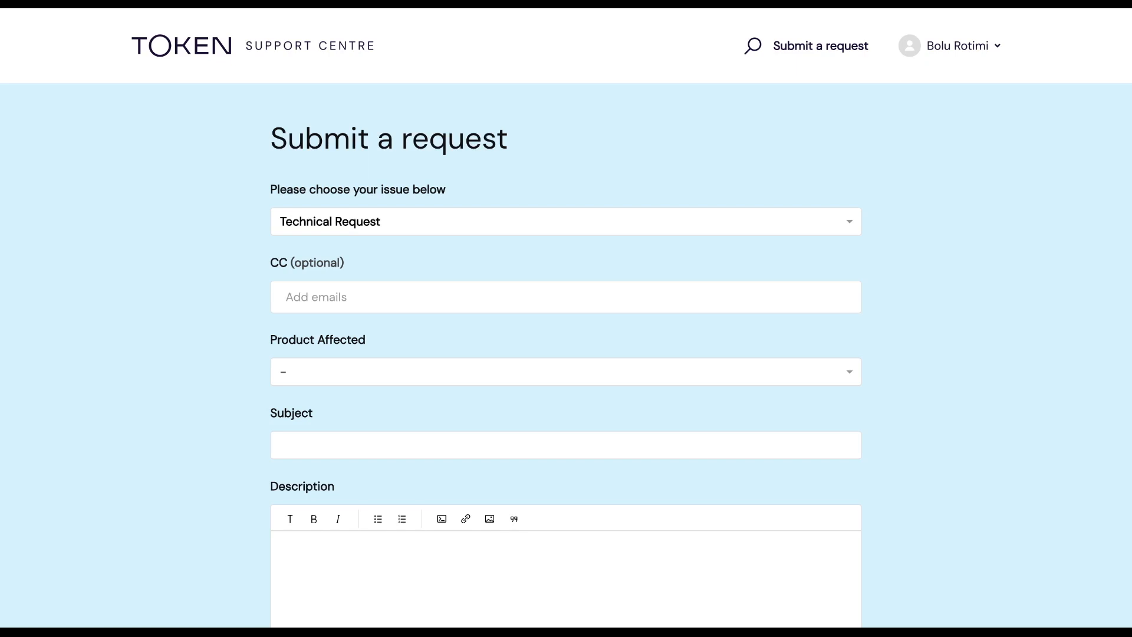
pyautogui.moveTo(318, 363)
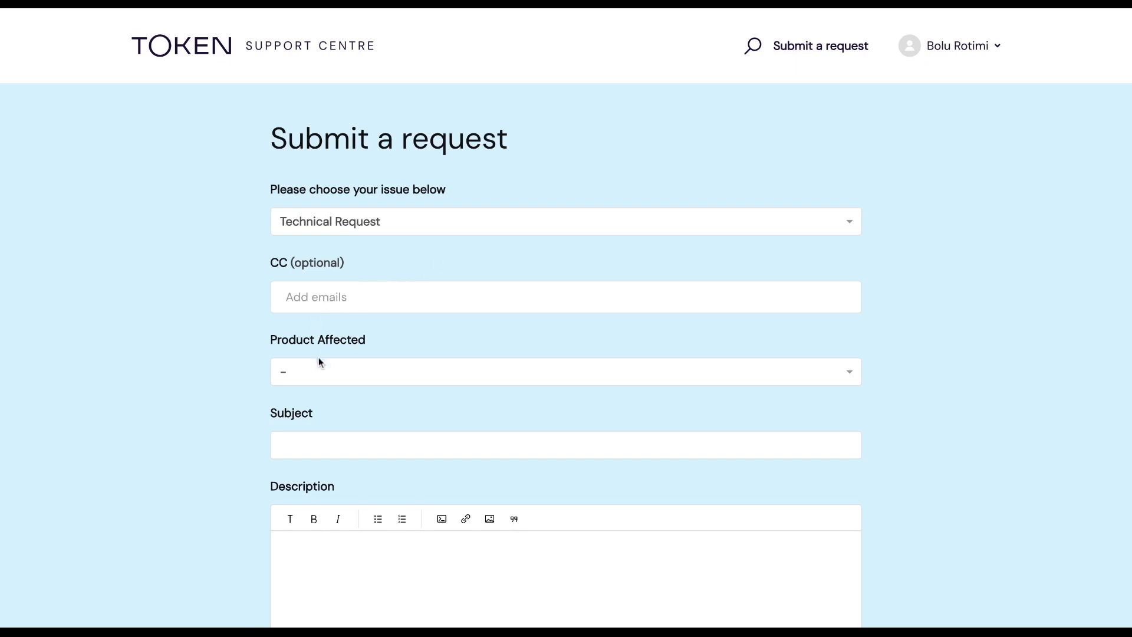
pyautogui.click(565, 371)
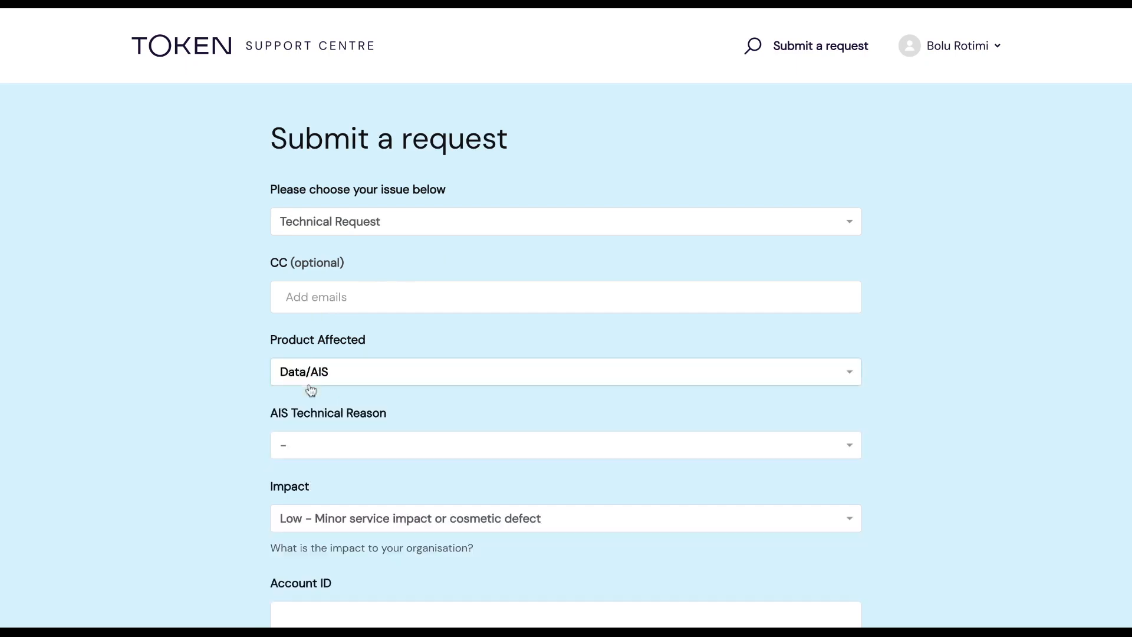
pyautogui.moveTo(347, 269)
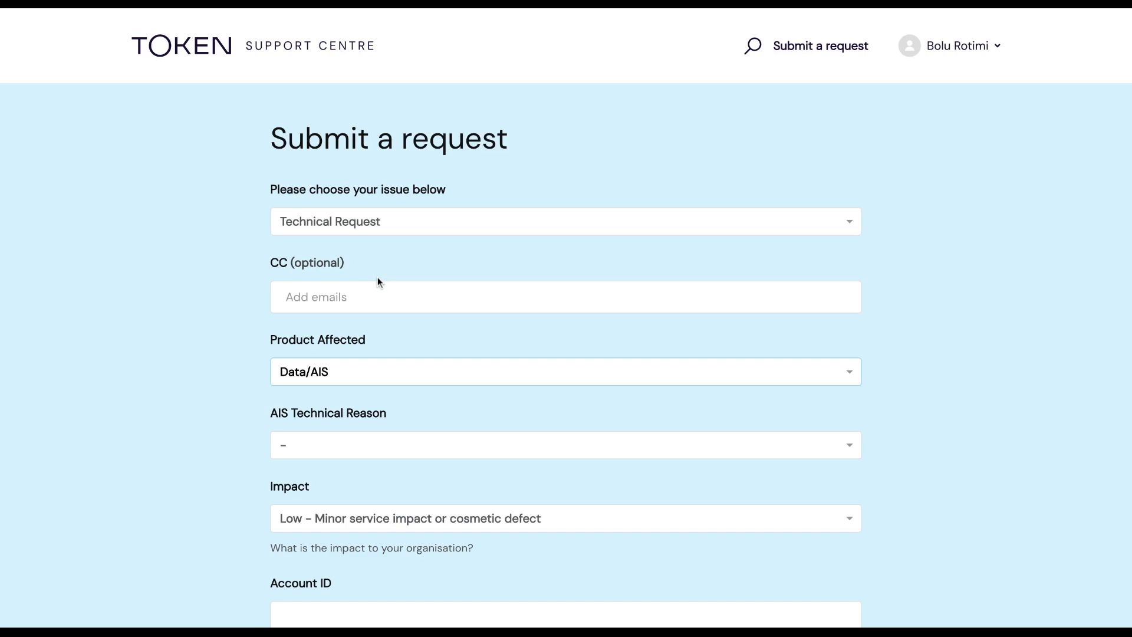
pyautogui.moveTo(948, 80)
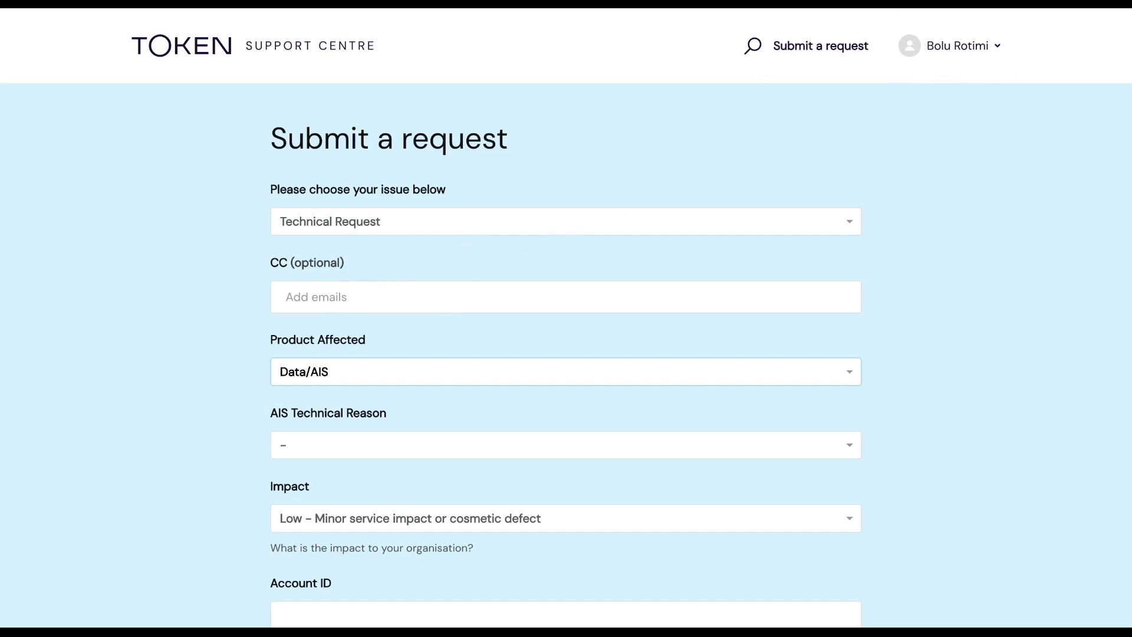
pyautogui.moveTo(260, 354)
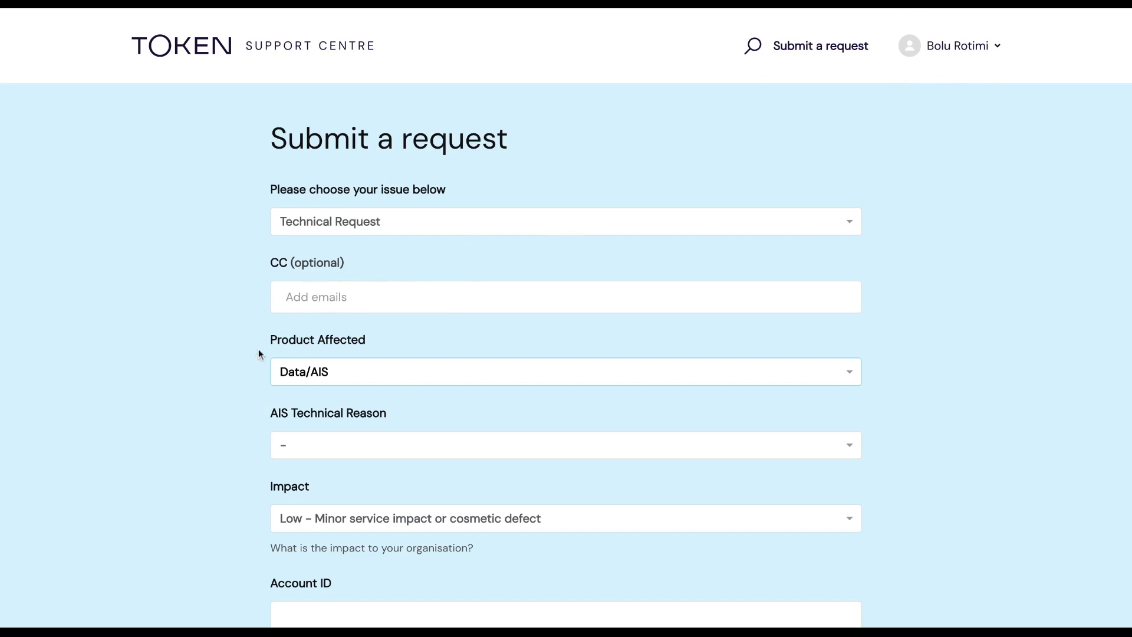
pyautogui.moveTo(336, 385)
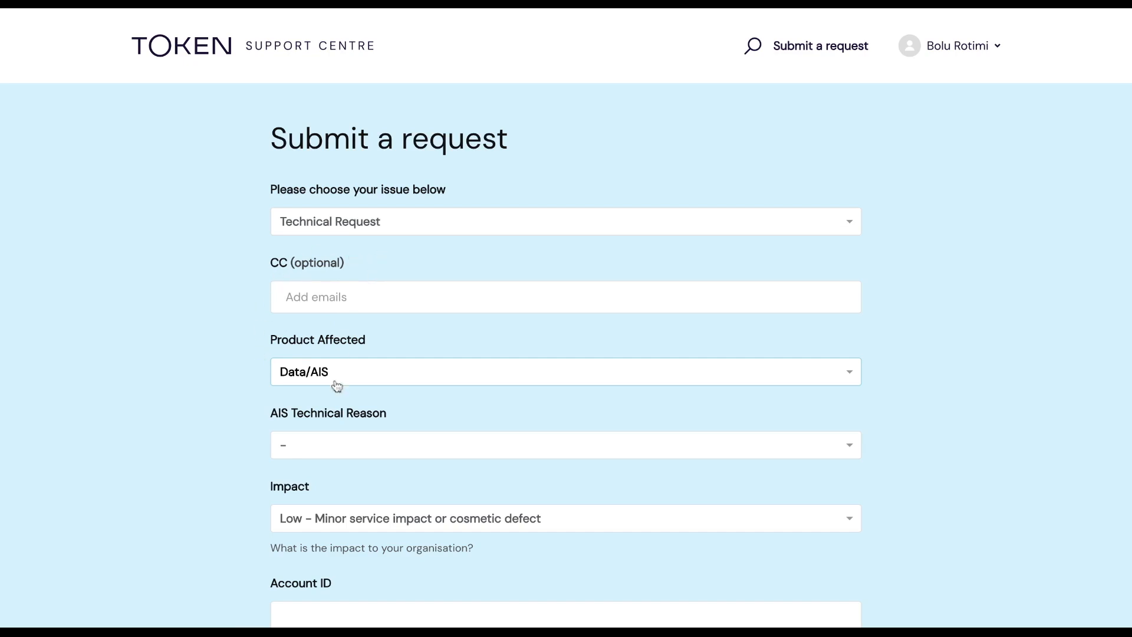
pyautogui.moveTo(354, 455)
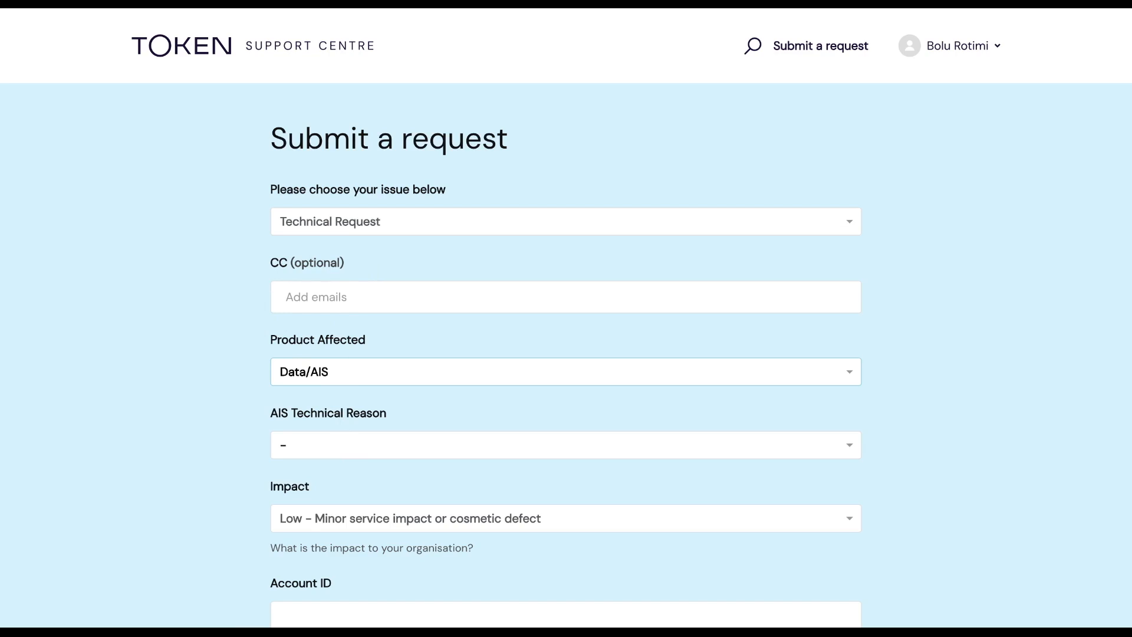
pyautogui.moveTo(344, 455)
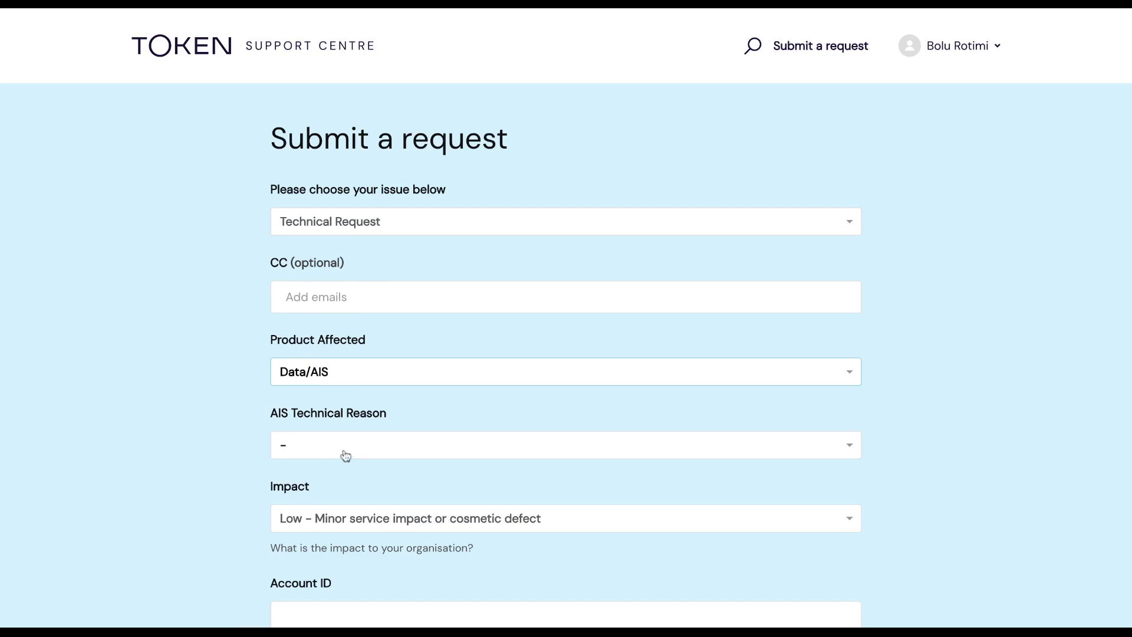
# Set AIS Technical Reason to Transaction issue and Impact to Low.
pyautogui.click(565, 462)
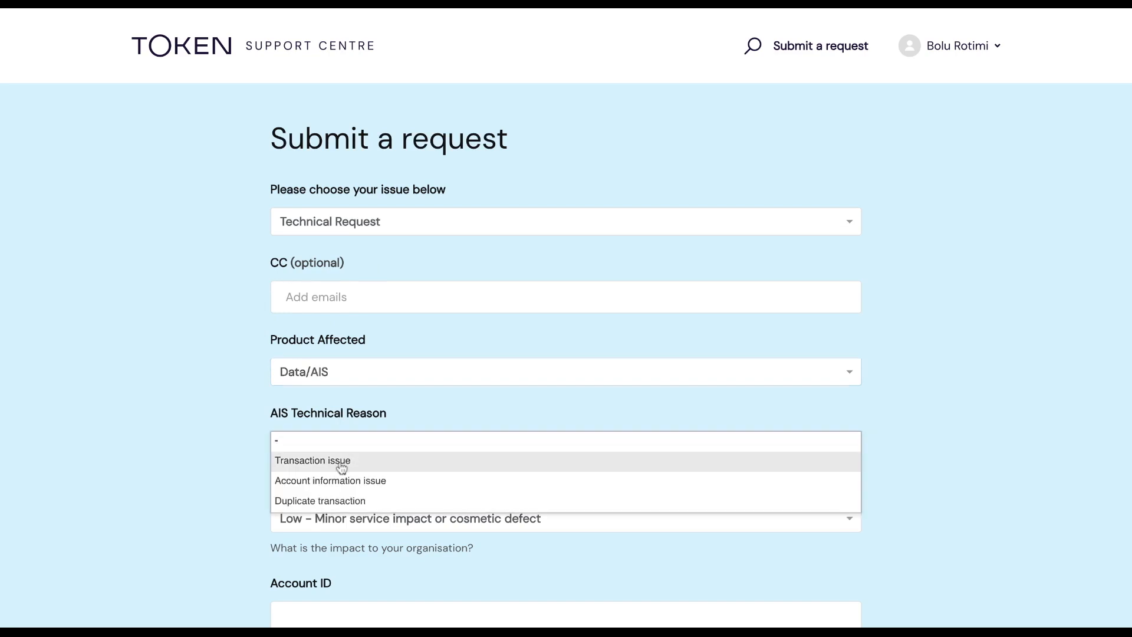
pyautogui.click(313, 460)
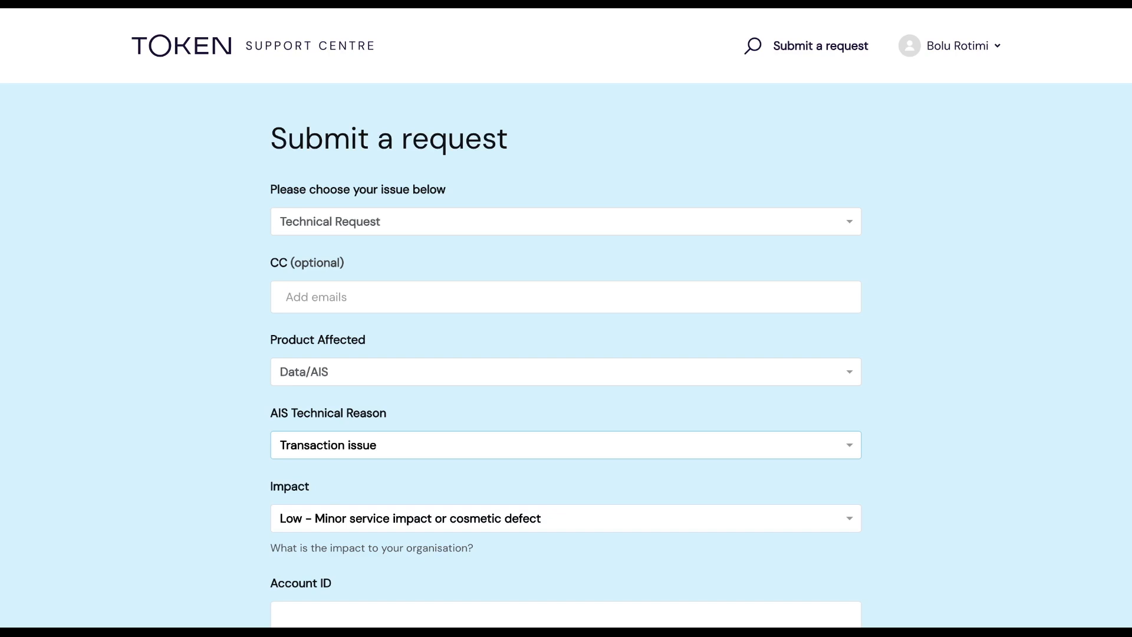
pyautogui.click(565, 518)
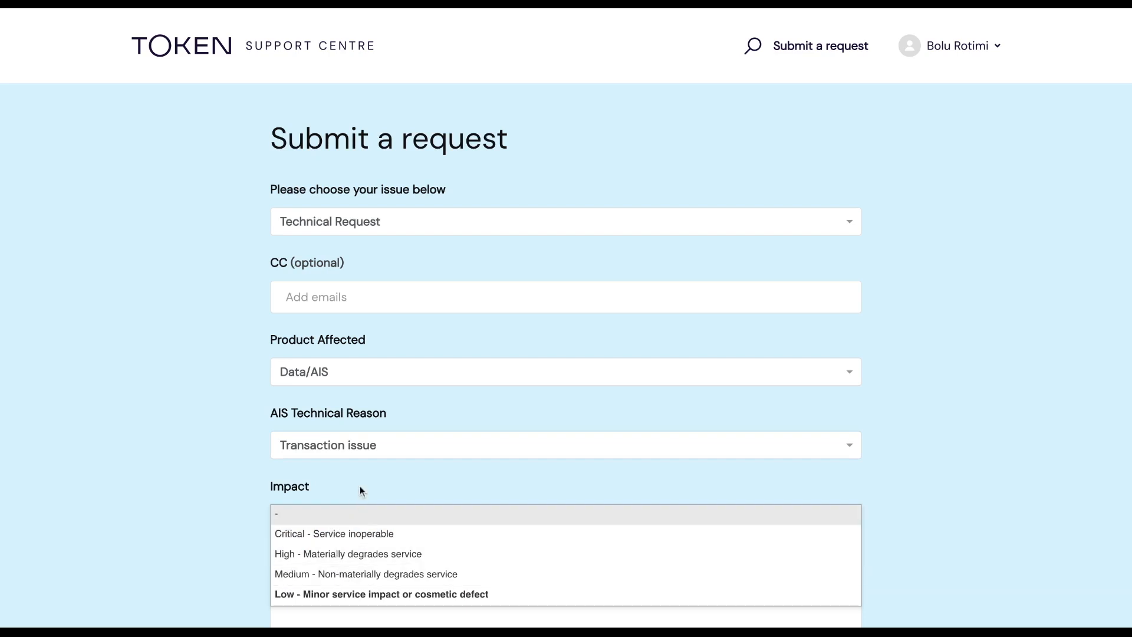
pyautogui.click(382, 593)
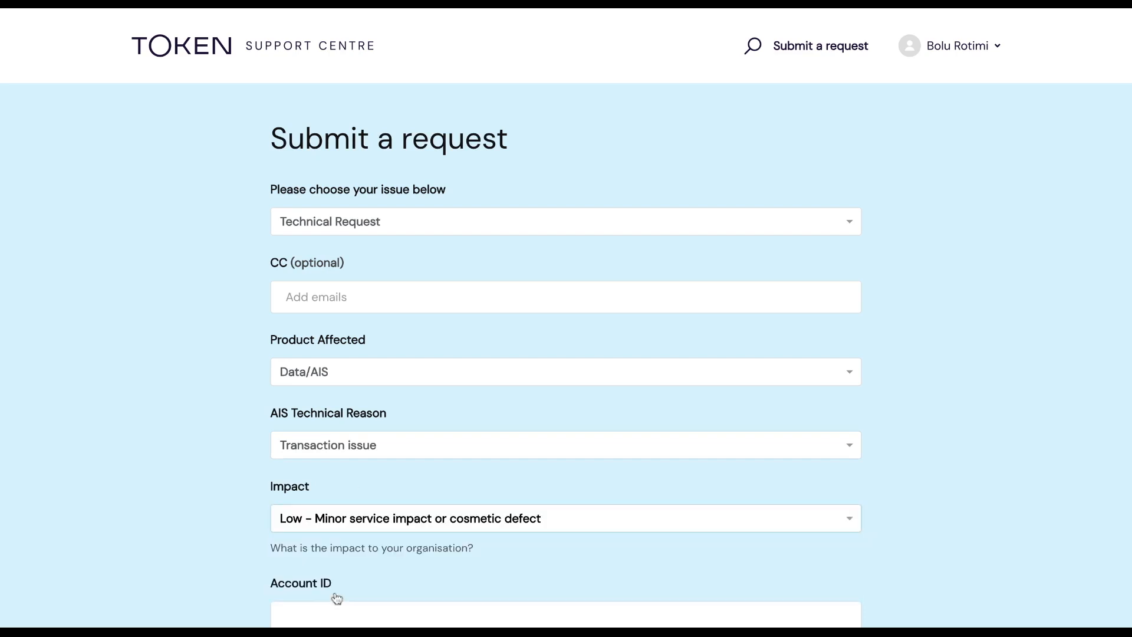
# Fill Account ID with 'a:000' and Token ID with the failed request's 'rq' identifier.
pyautogui.scroll(-3)
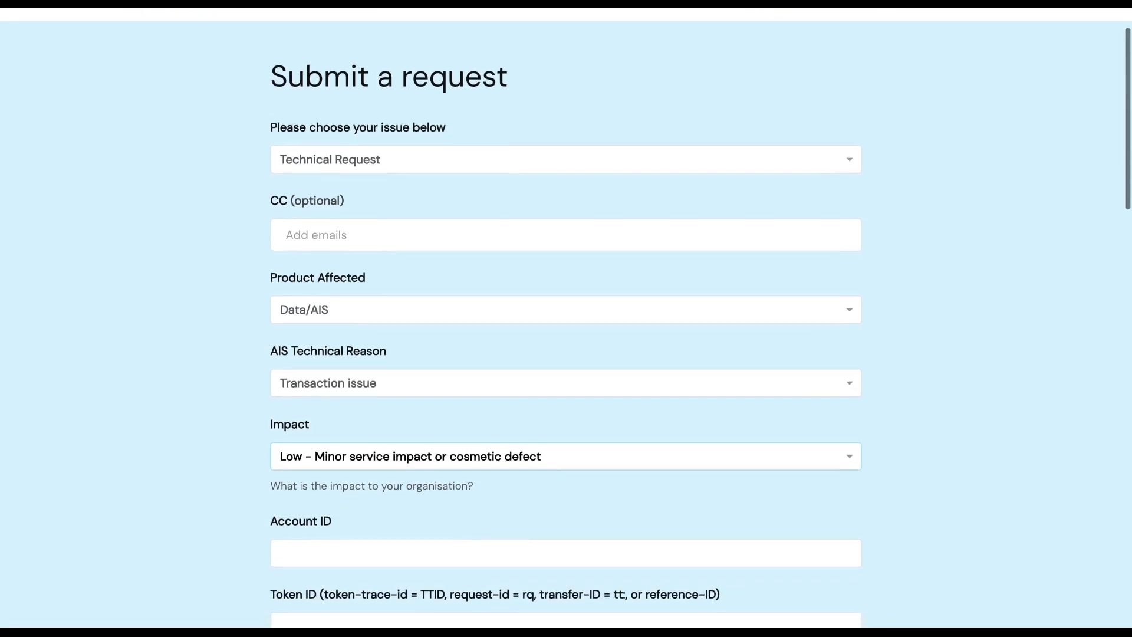
pyautogui.scroll(-3)
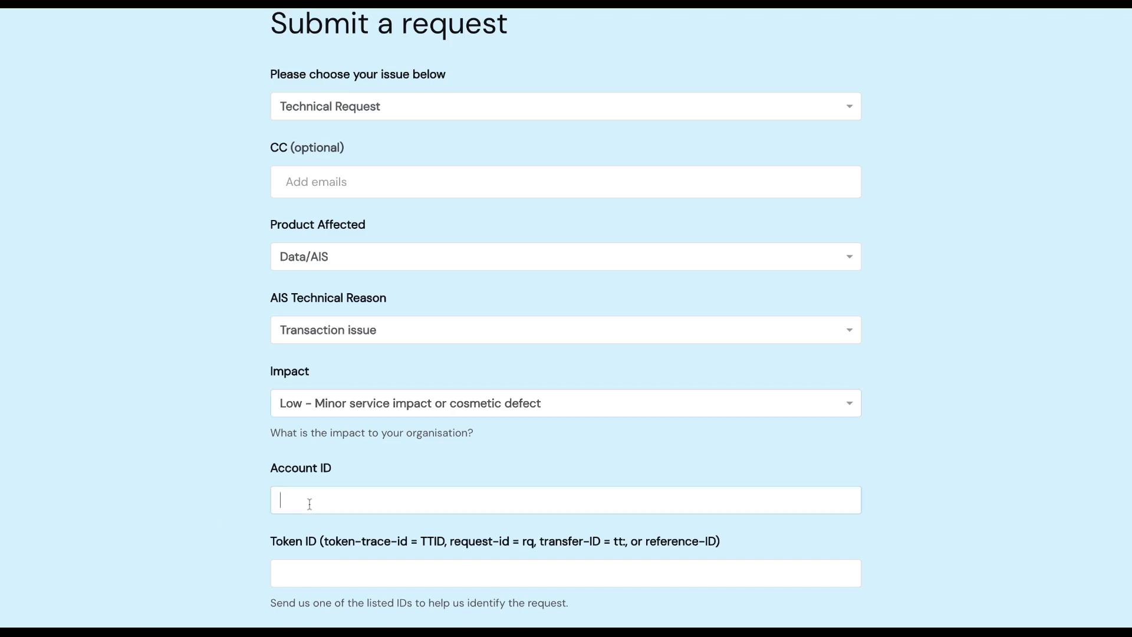
pyautogui.write('a:00000000000')
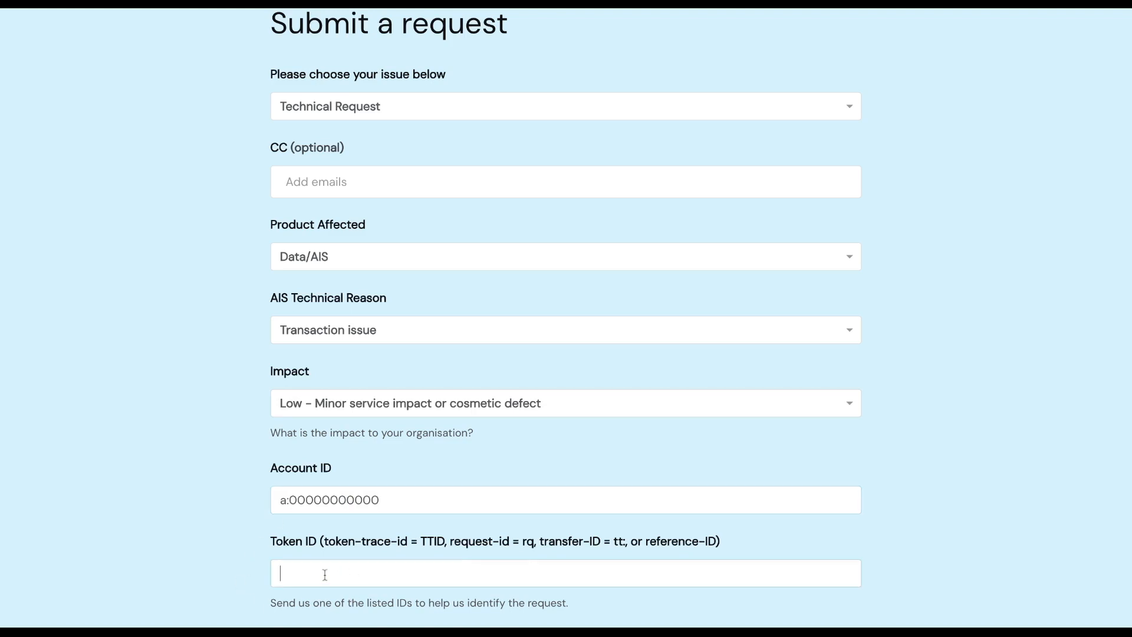
pyautogui.write('rq:oooooooooooo')
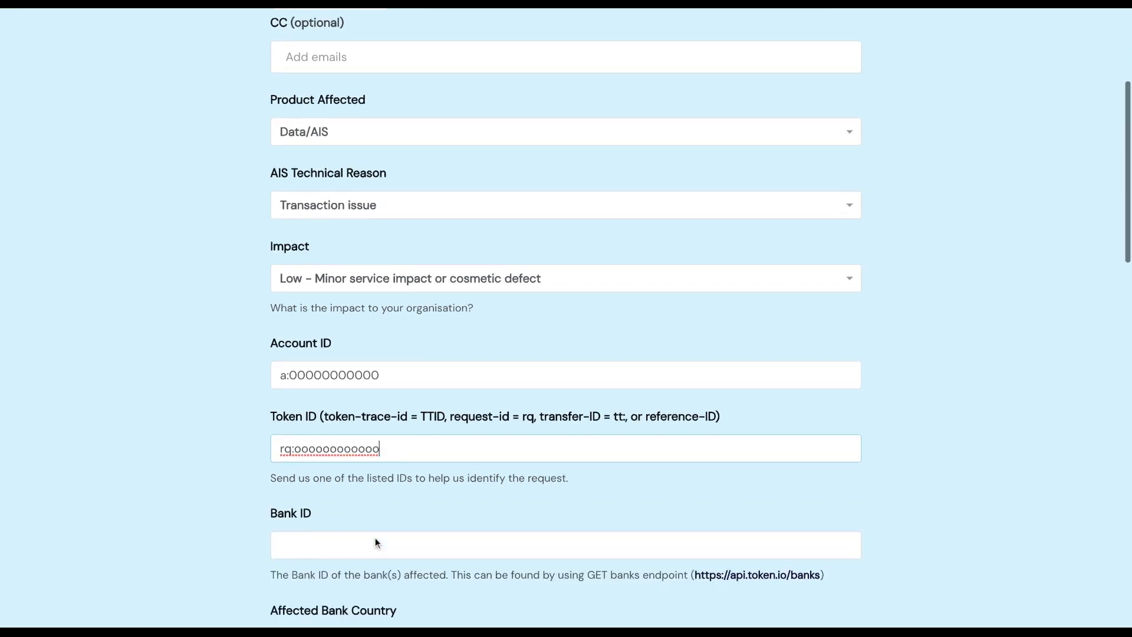
# Enter Bank ID 'ob-xxxx' and set Affected Bank Country to United Kingdom.
pyautogui.scroll(-3)
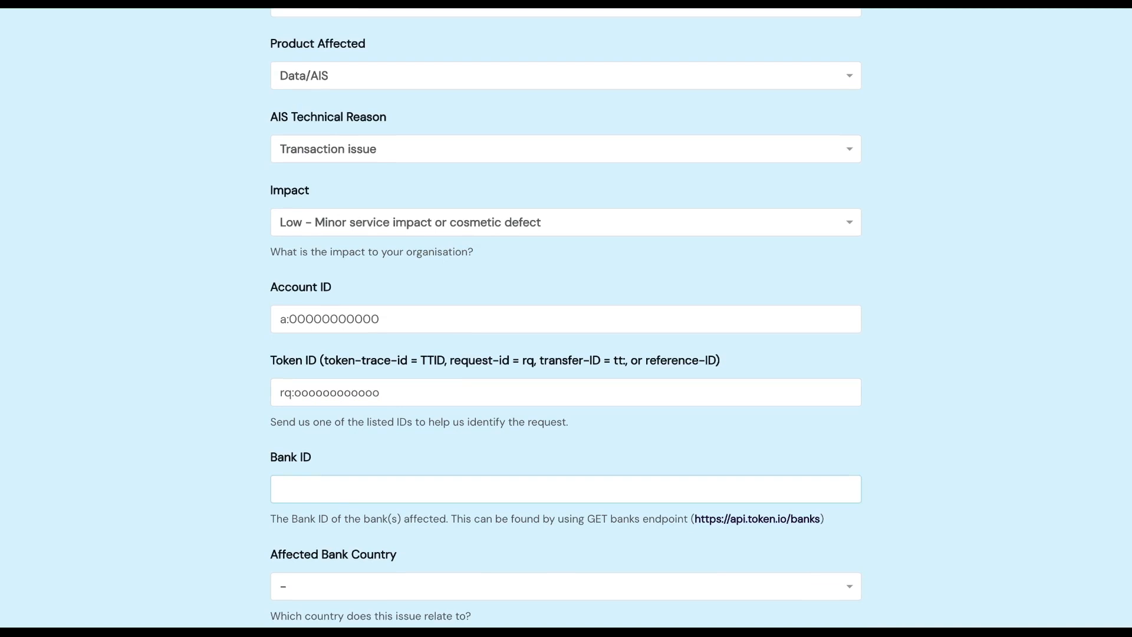
pyautogui.write('ob')
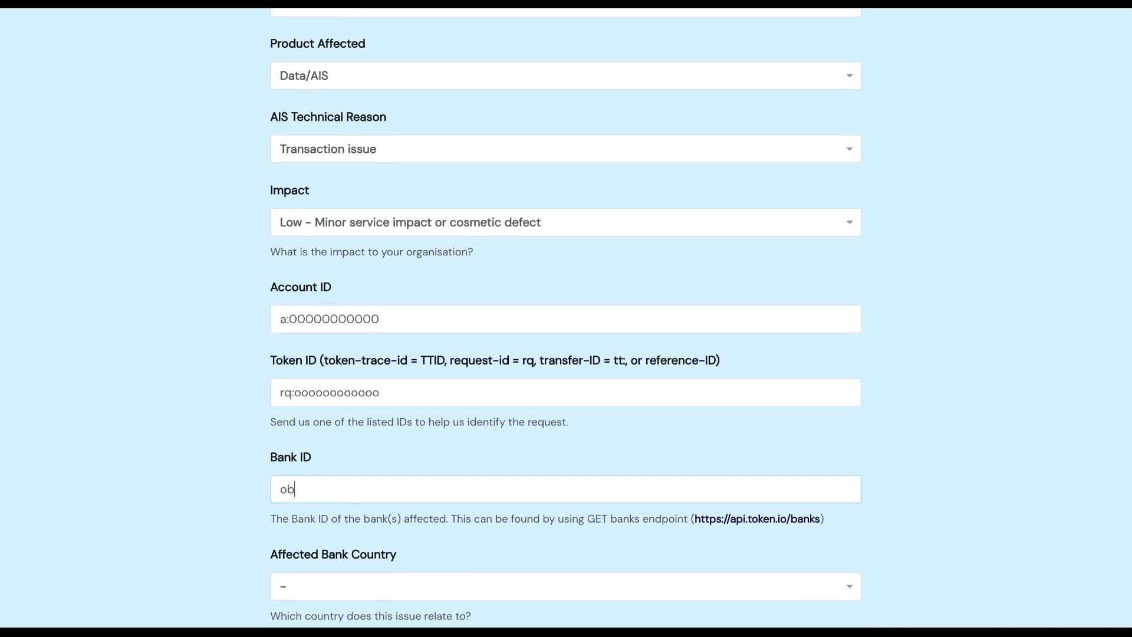
pyautogui.write('-xxxx')
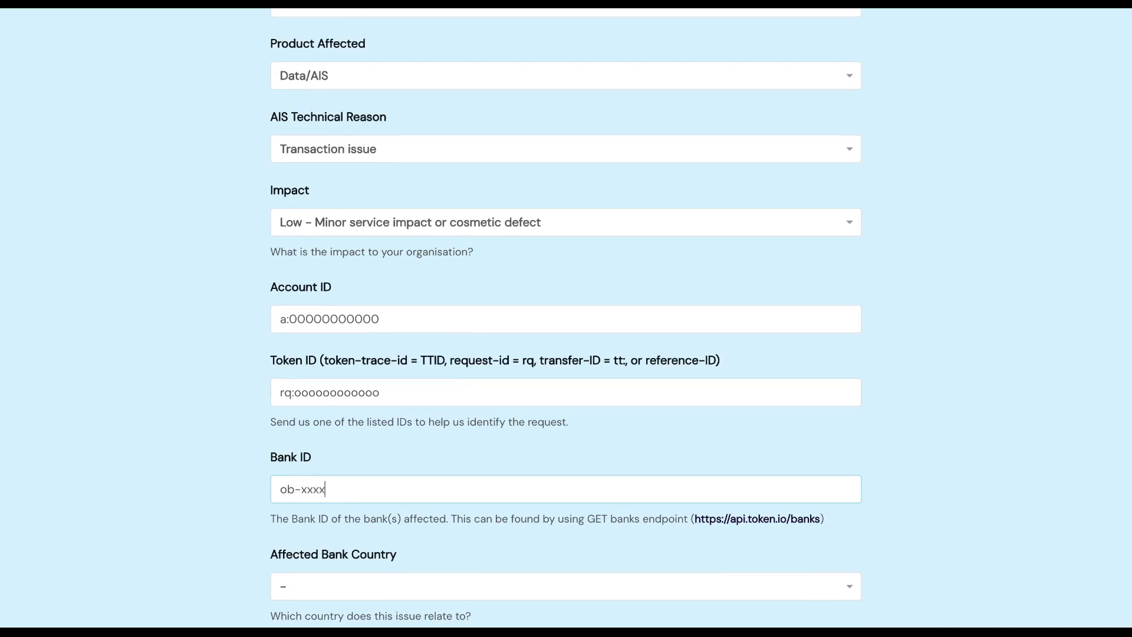
pyautogui.click(564, 595)
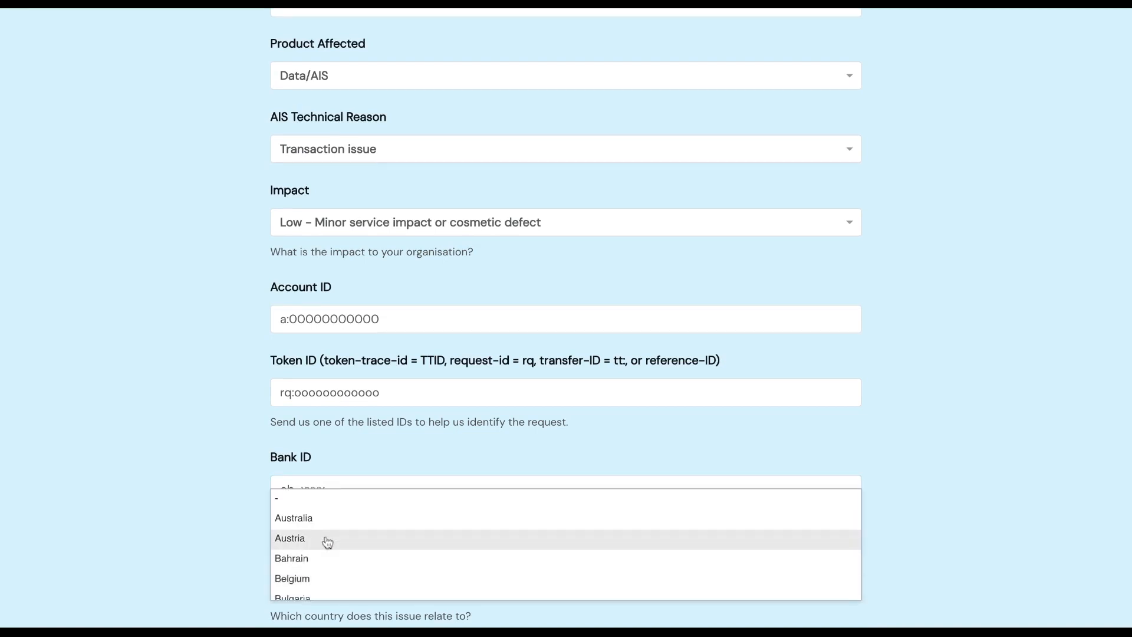
pyautogui.scroll(-3)
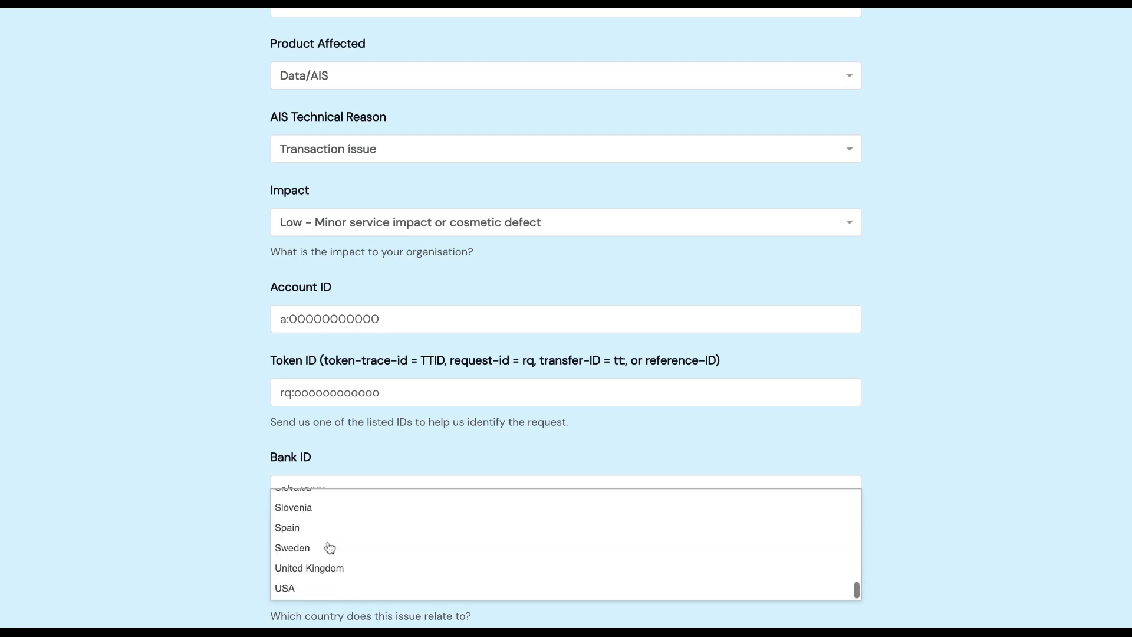
pyautogui.click(309, 568)
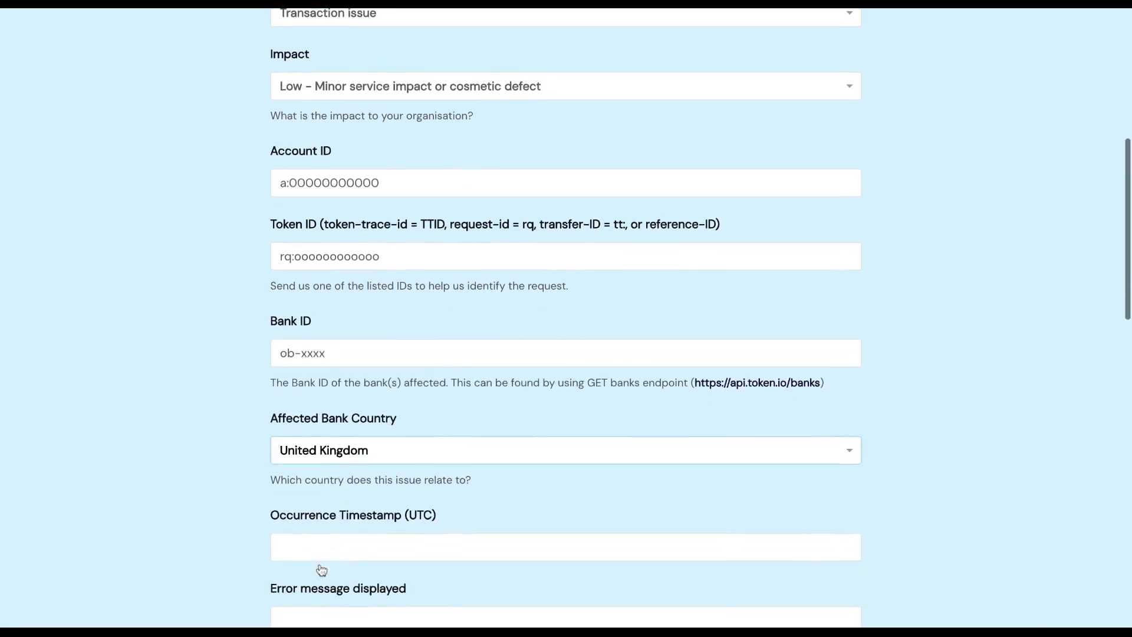
# Enter occurrence timestamp 12:00:00 and error message INVALID_AUTHORIZATION.
pyautogui.scroll(-3)
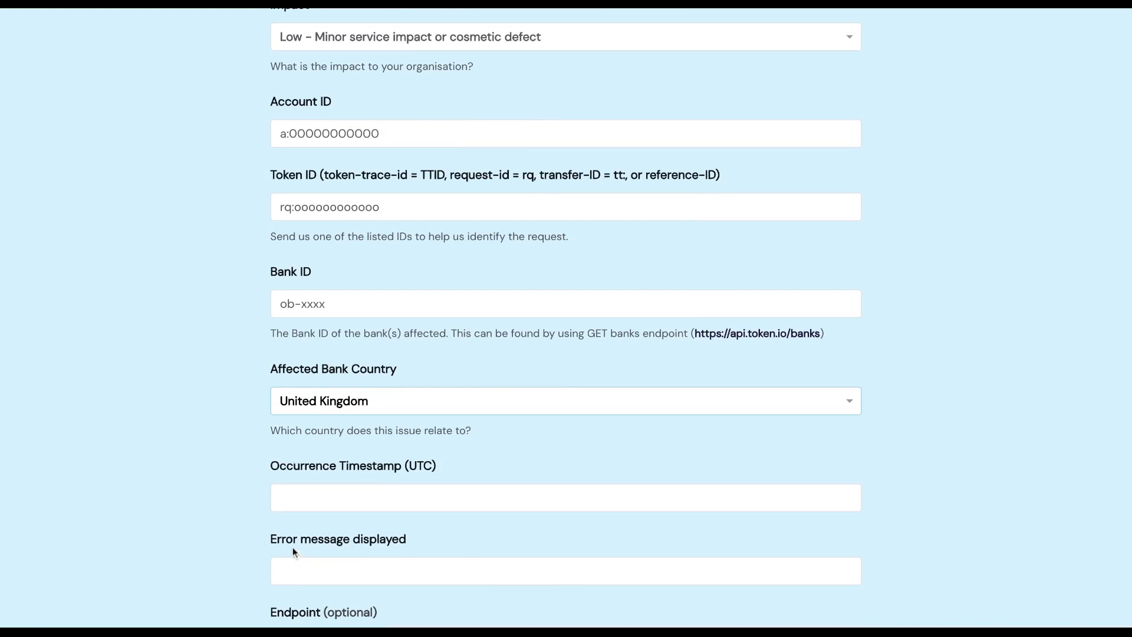
pyautogui.write('12:000')
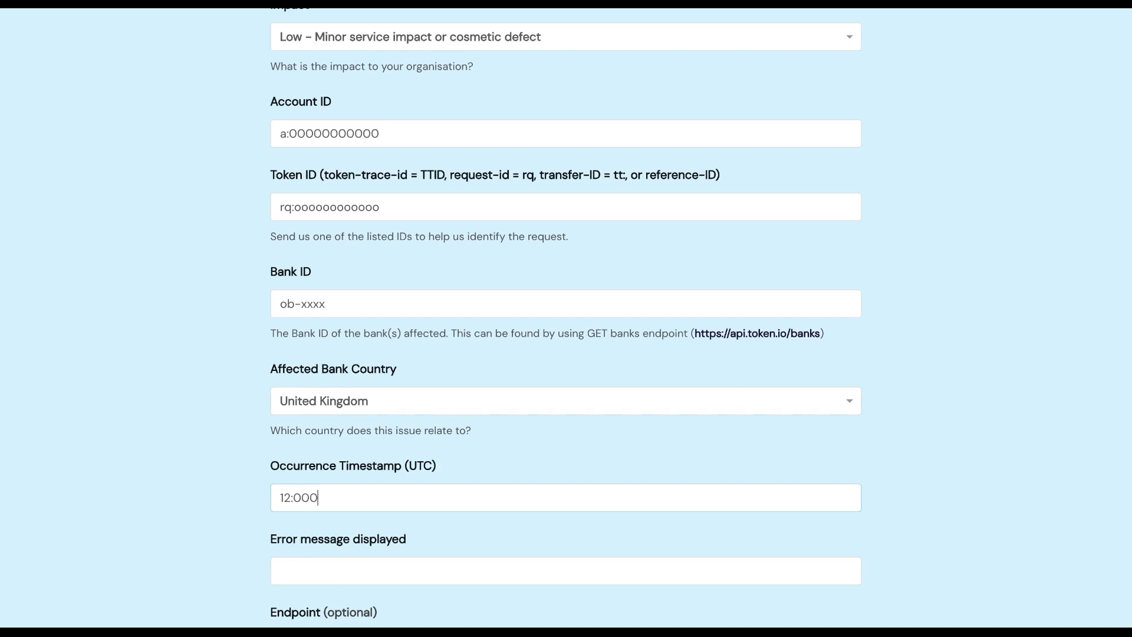
pyautogui.press('Backspace')
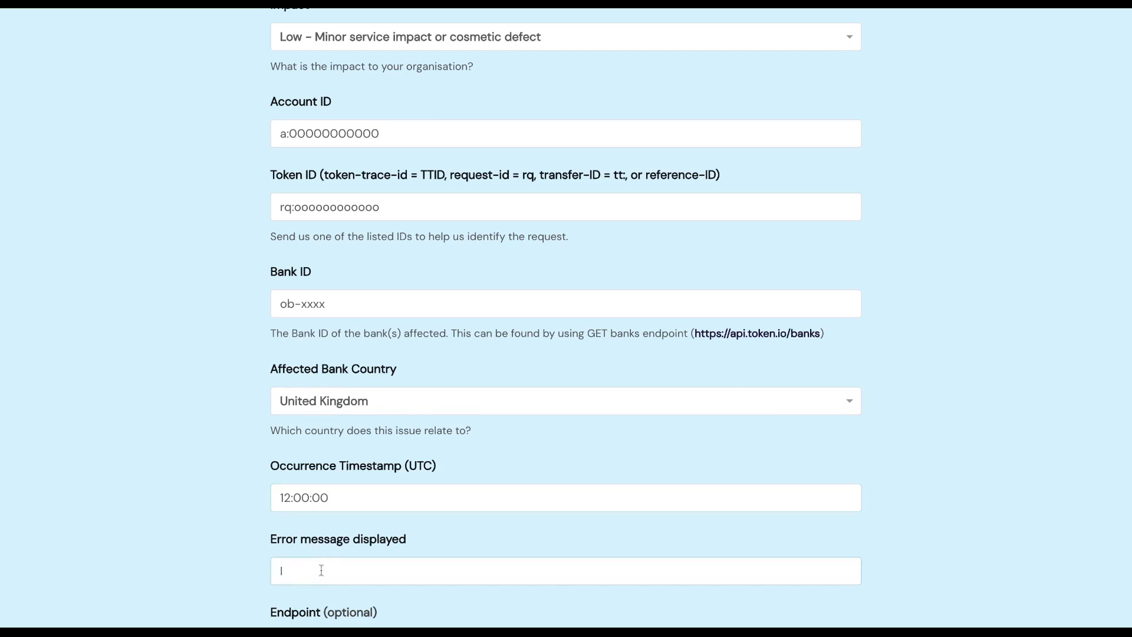
pyautogui.write('IN')
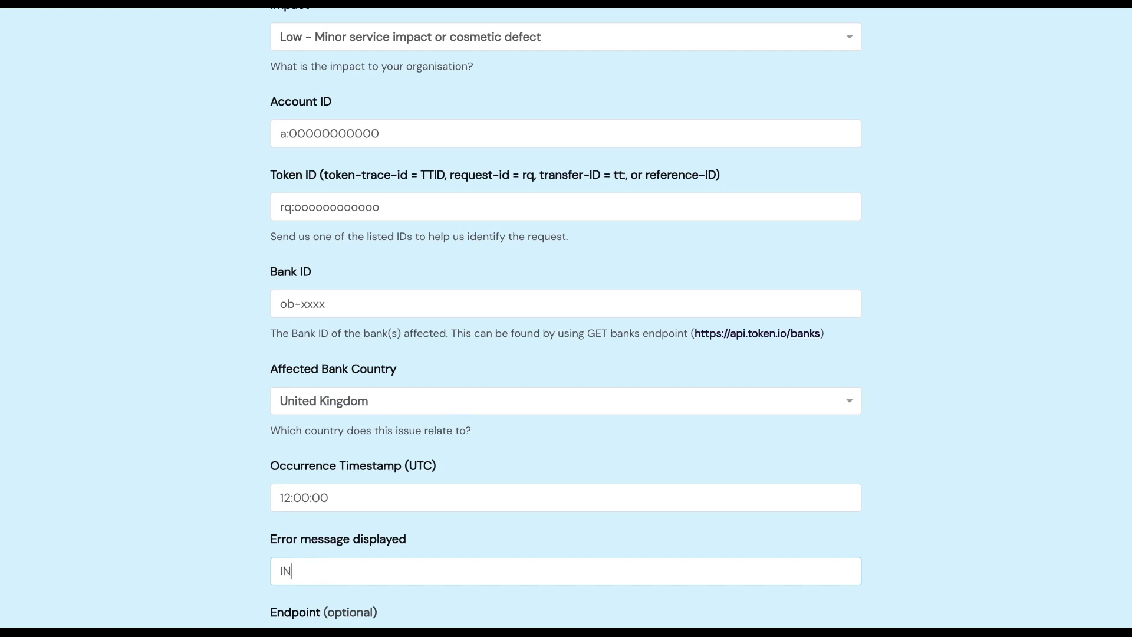
pyautogui.write('VALID_')
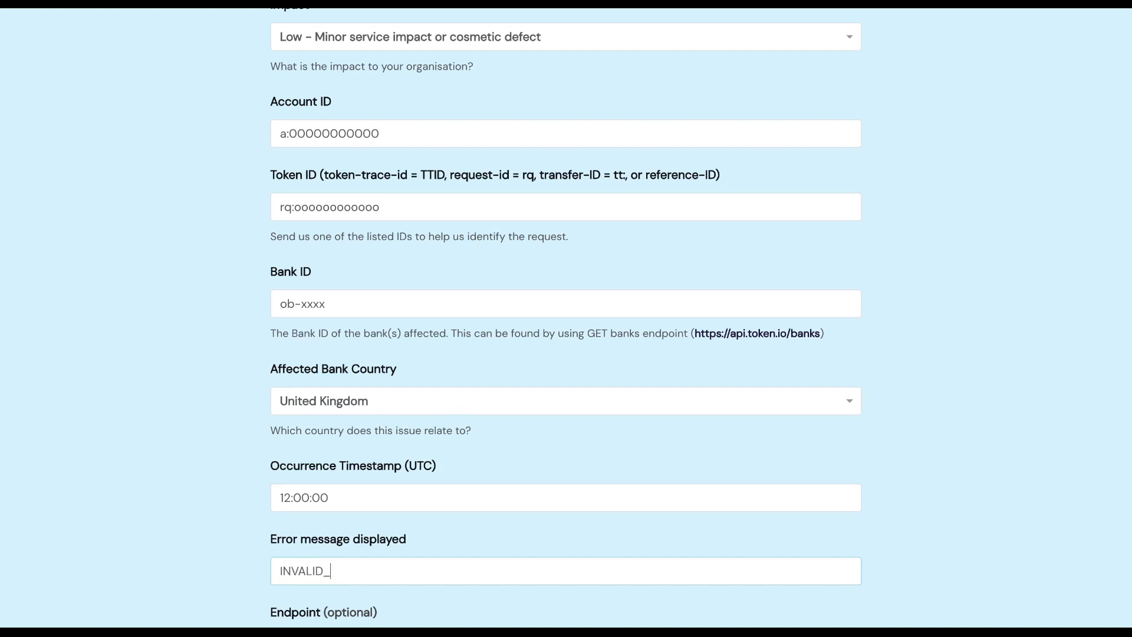
pyautogui.write('AUTHORIZATION')
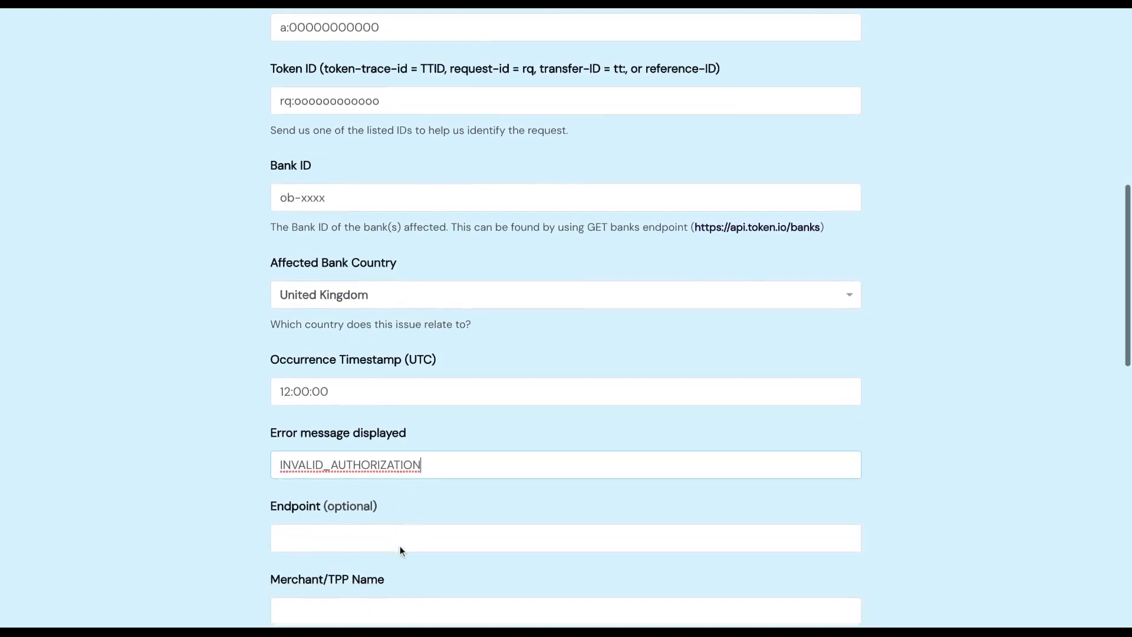
# Enter endpoint /GETTRANSACTIONS and merchant/TPP name TOKENTEST.
pyautogui.scroll(-3)
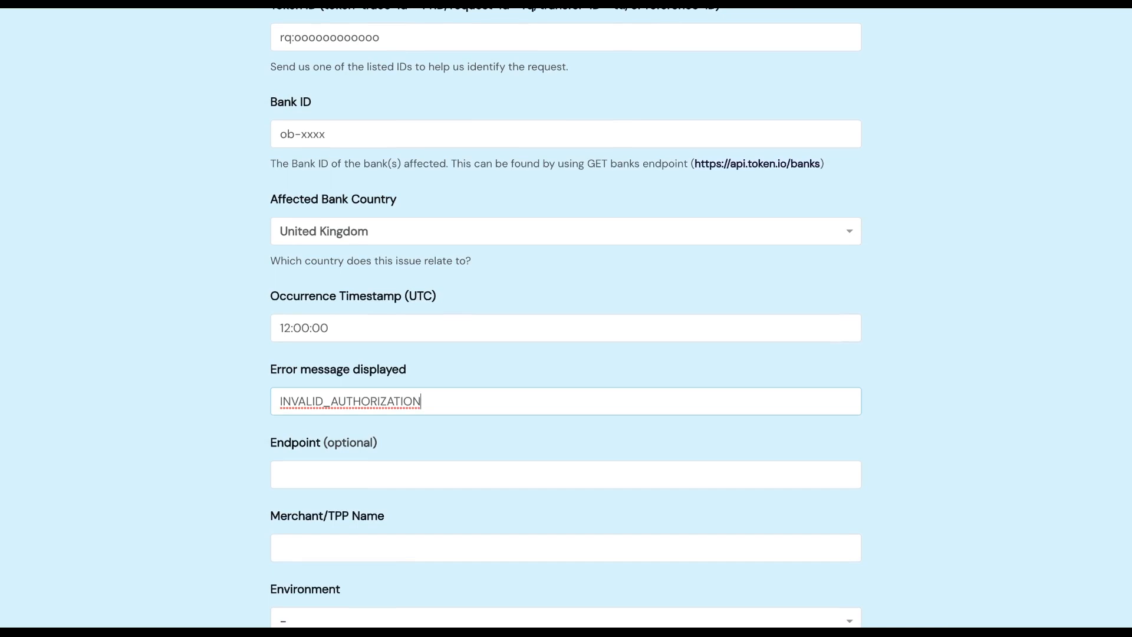
pyautogui.moveTo(351, 498)
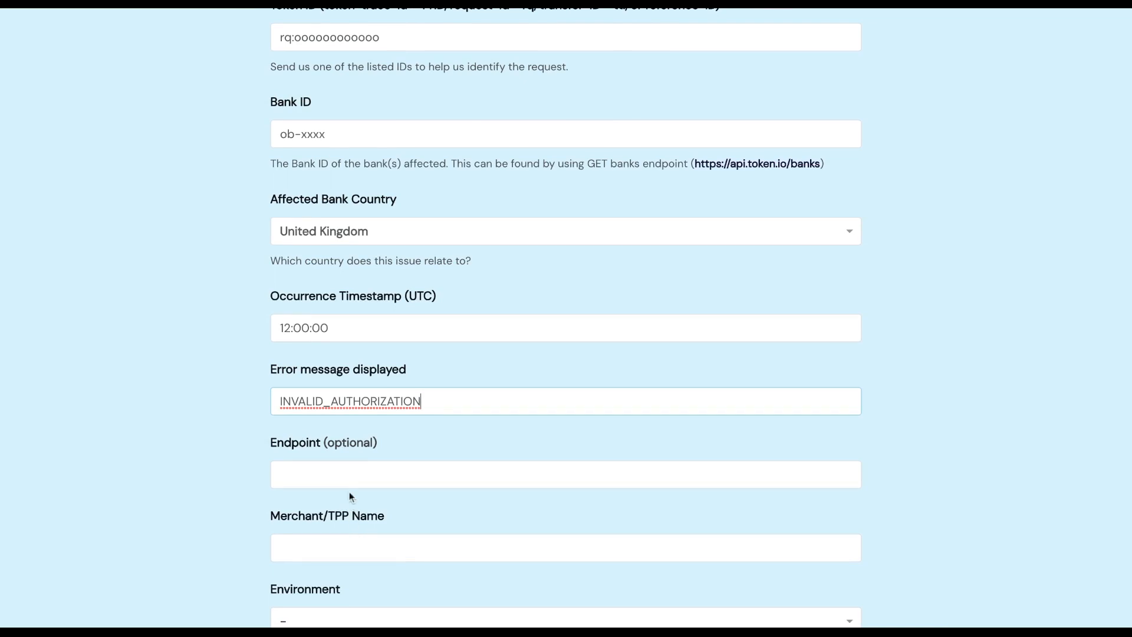
pyautogui.write('/GET')
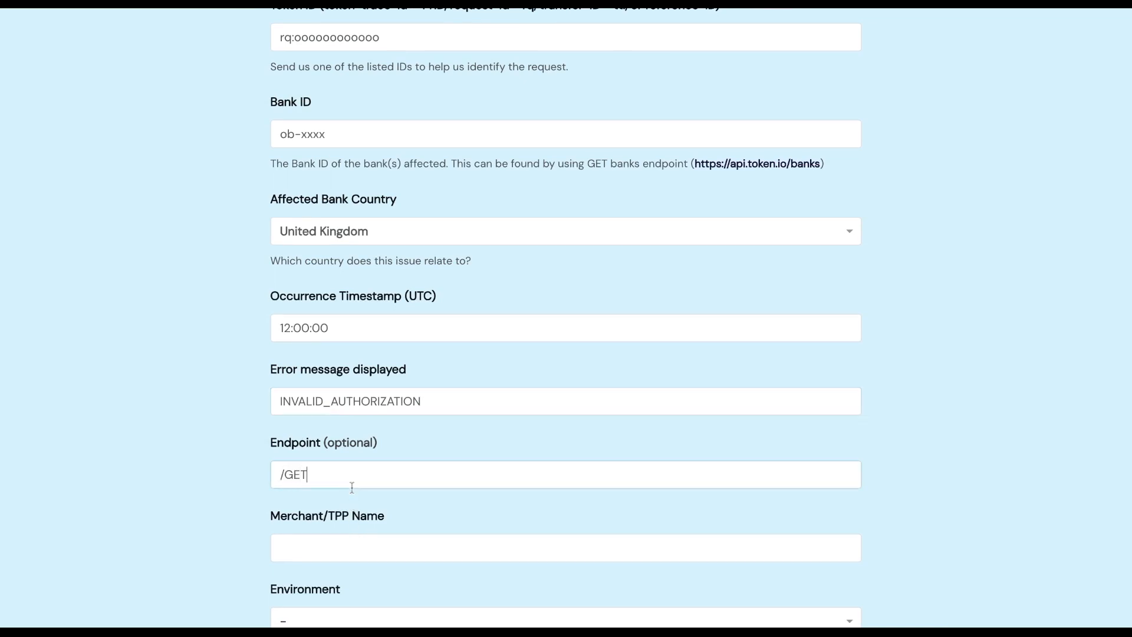
pyautogui.write('TRANSAC')
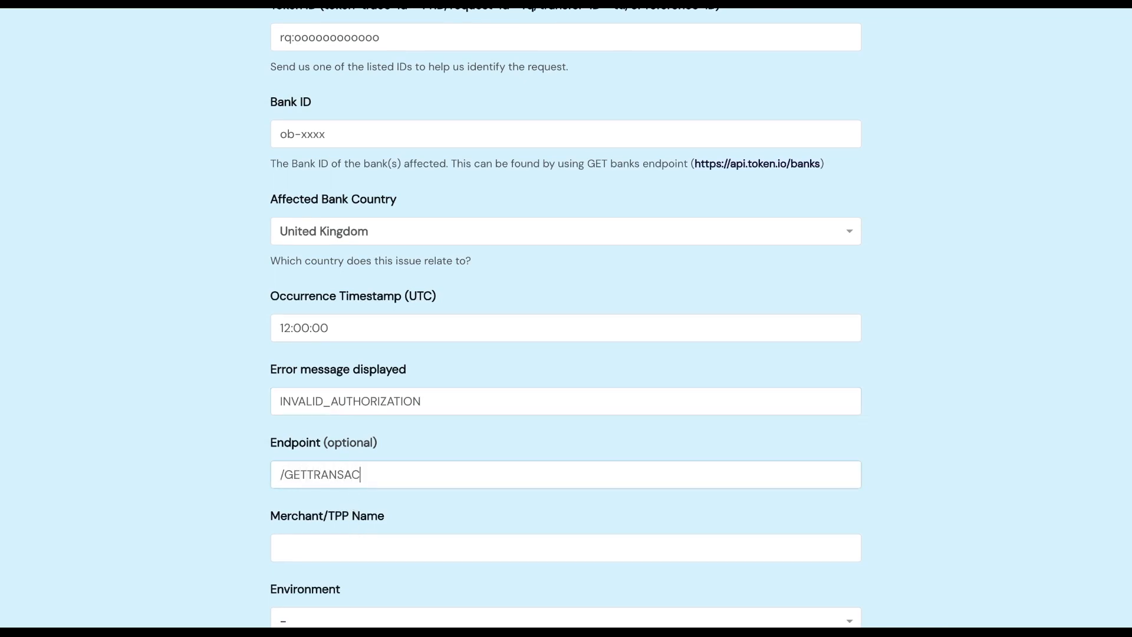
pyautogui.write('TIONS')
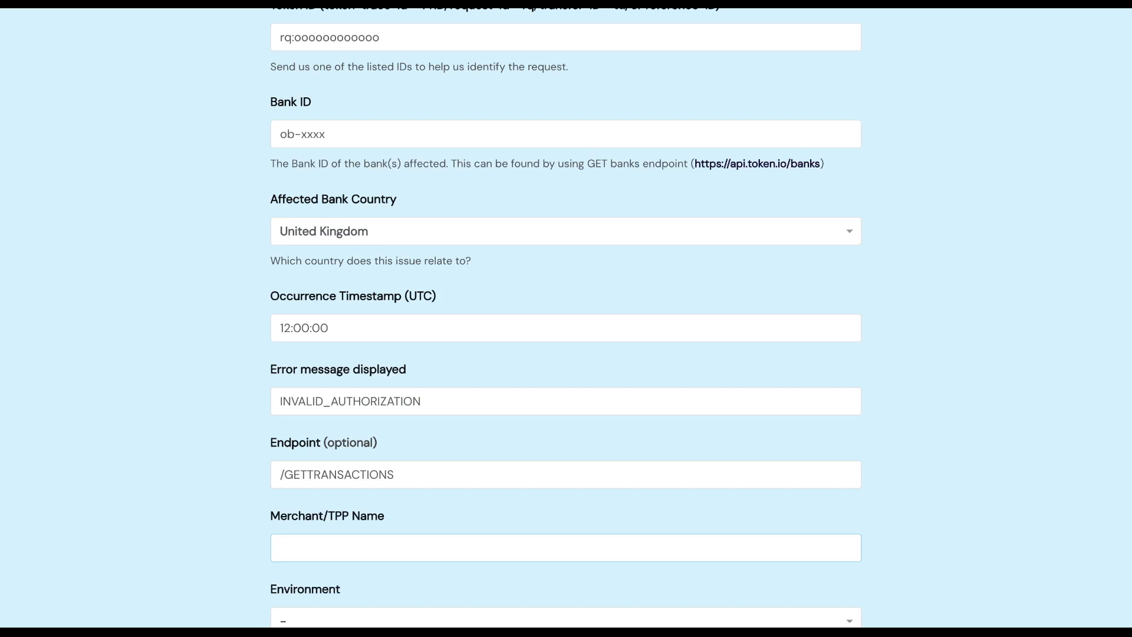
pyautogui.write('TOKENT')
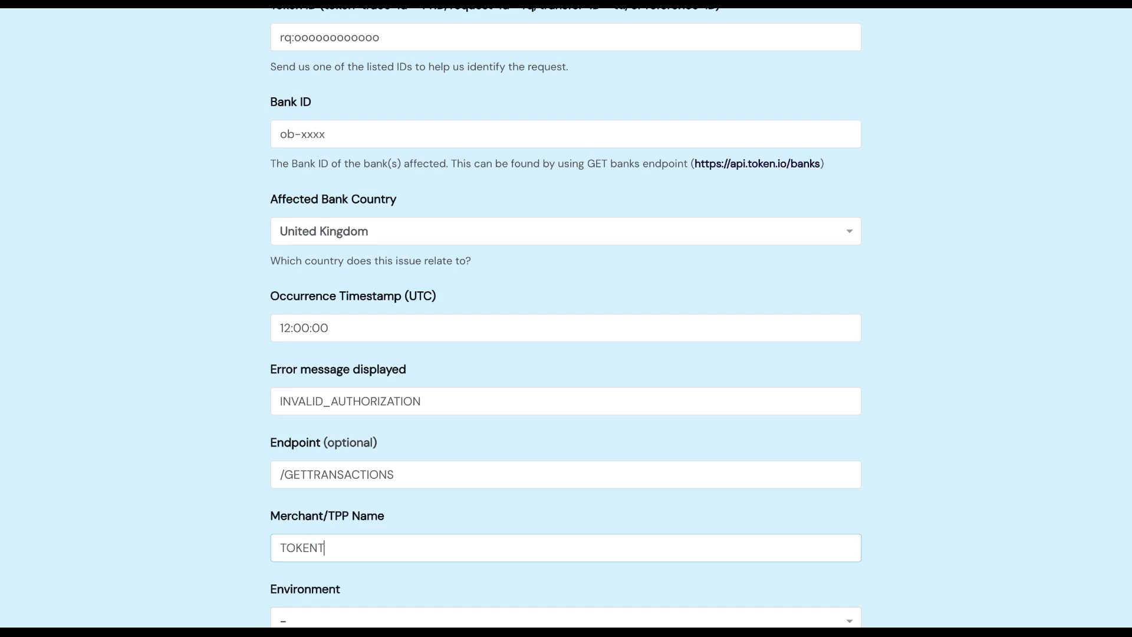
pyautogui.write('EST')
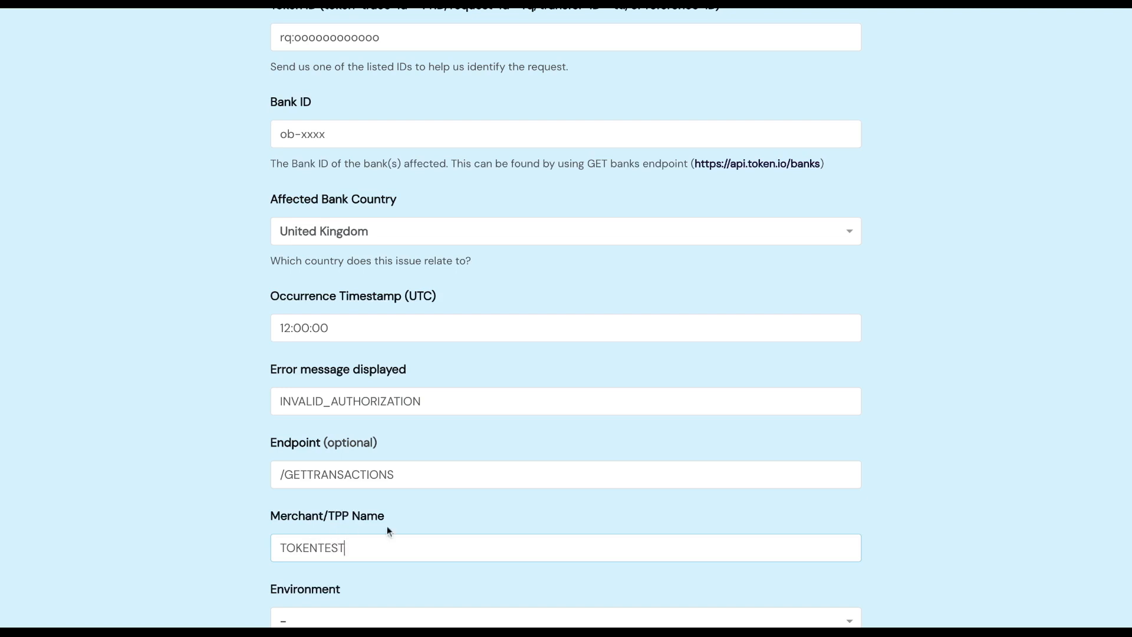
pyautogui.scroll(-3)
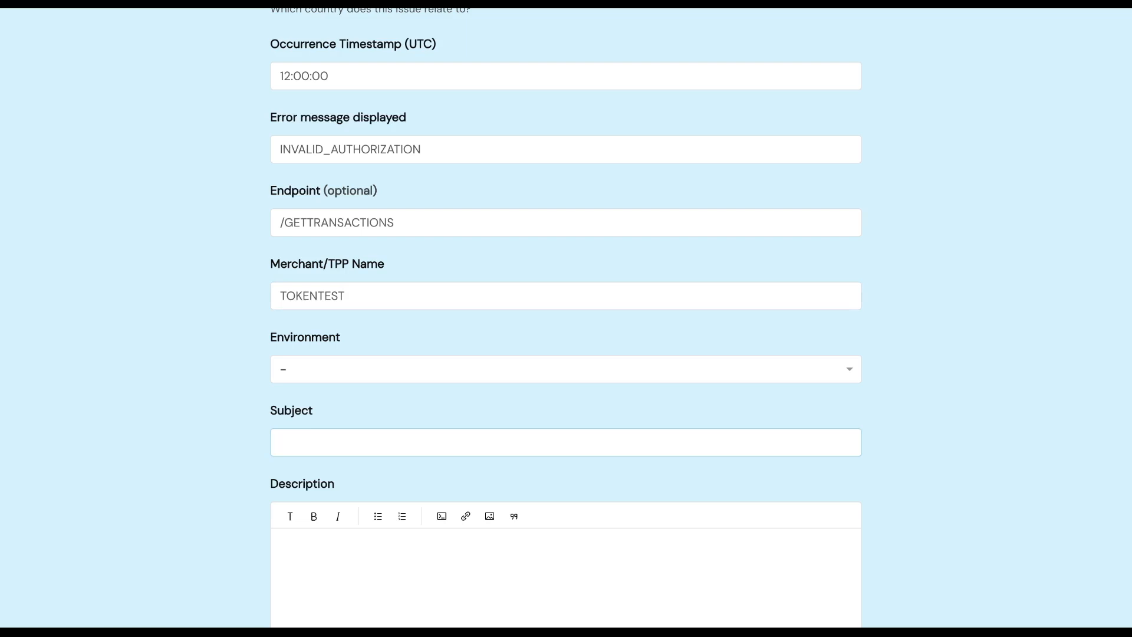
# Enter 'FAILED AIS REQUEST' as the request subject.
pyautogui.write('FAILED AIS REQUEST')
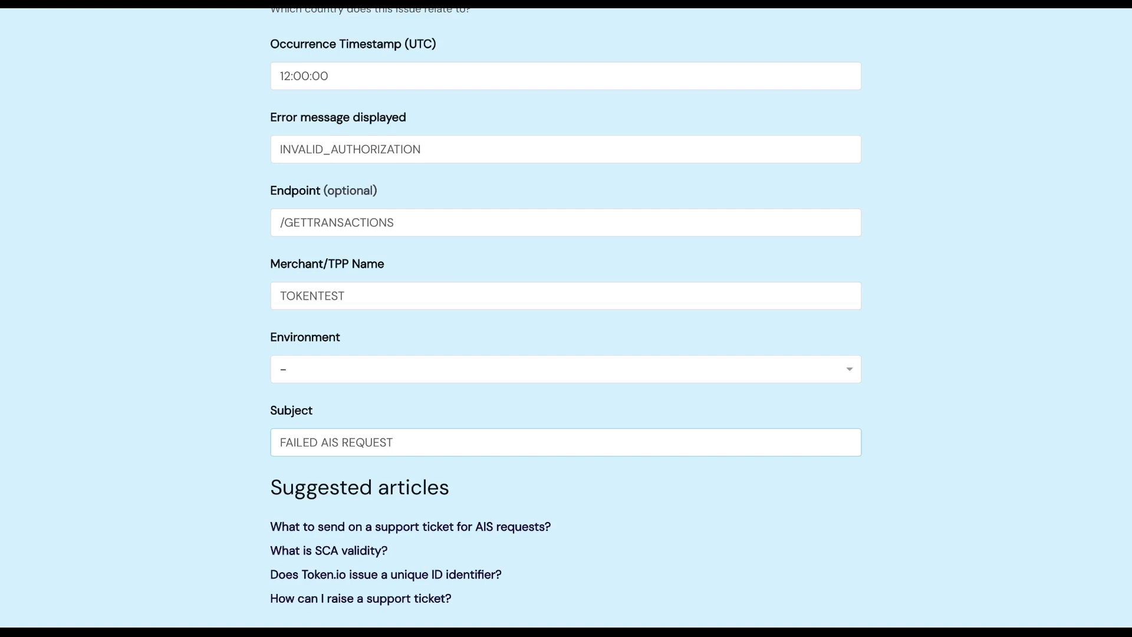
pyautogui.scroll(-3)
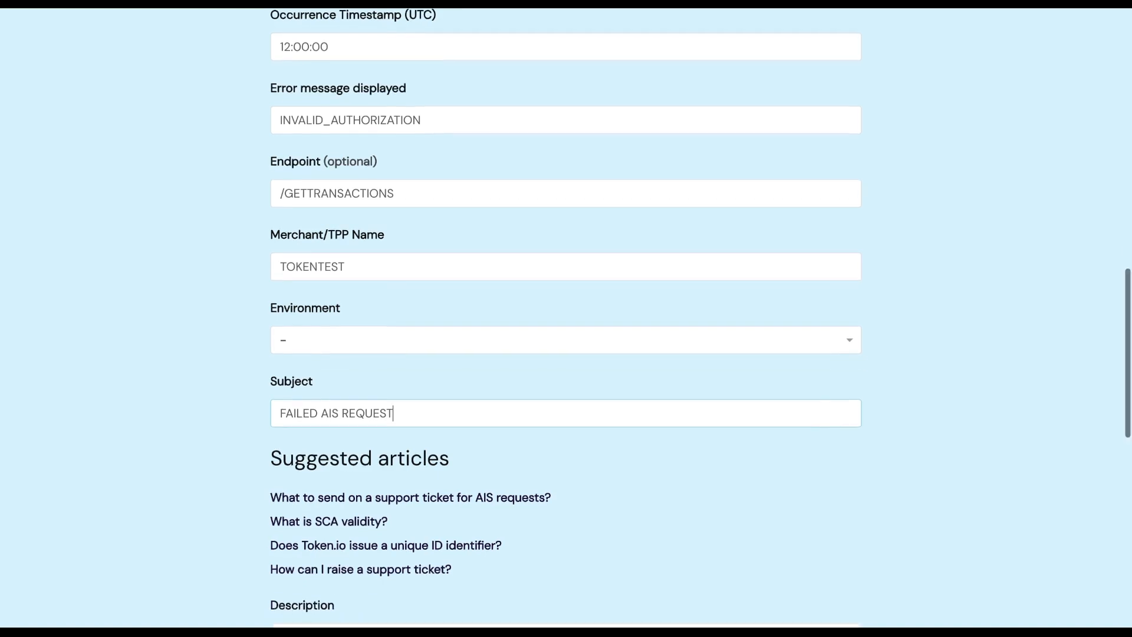
# Write the description 'Hi,' followed by placeholder 'xxxxx' in the Description editor.
pyautogui.scroll(-3)
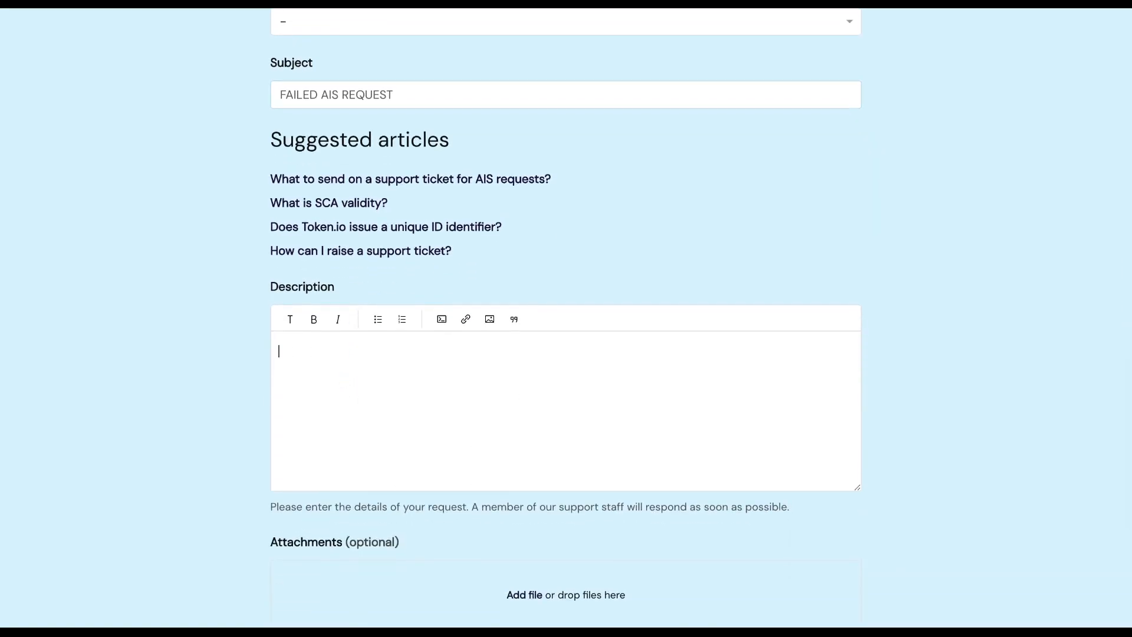
pyautogui.write('Hi,')
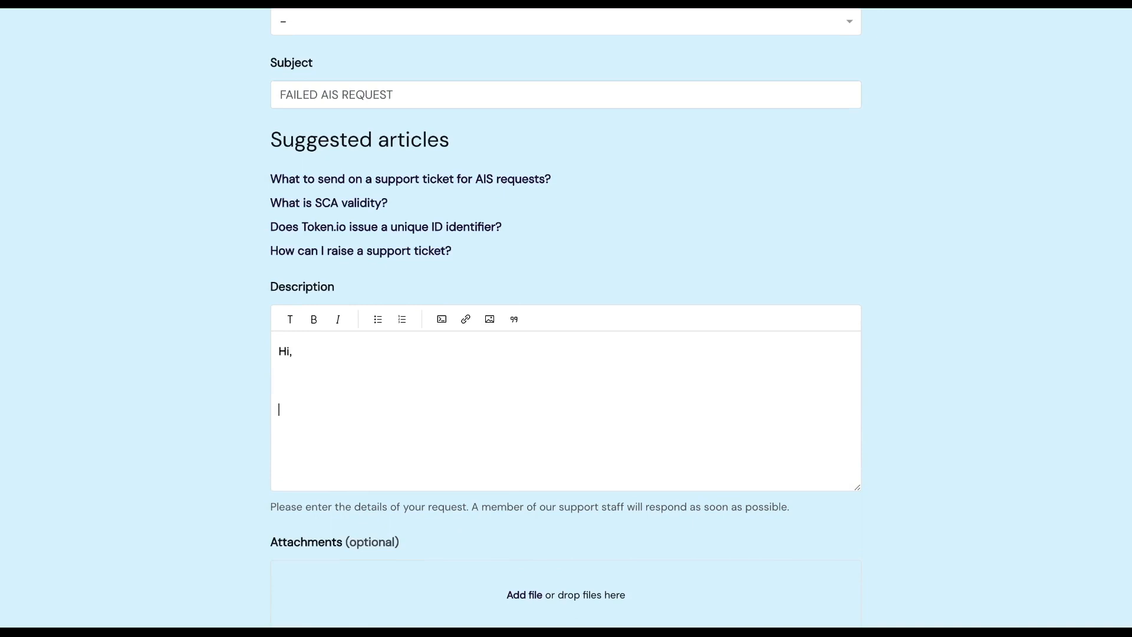
pyautogui.write('xxxxx')
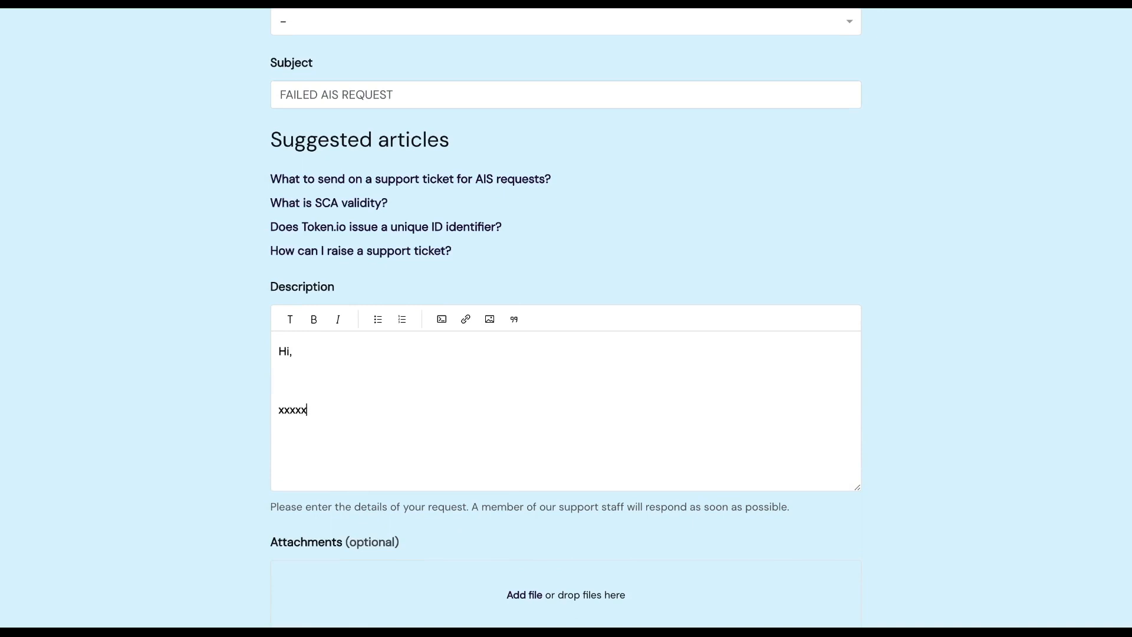
pyautogui.scroll(-3)
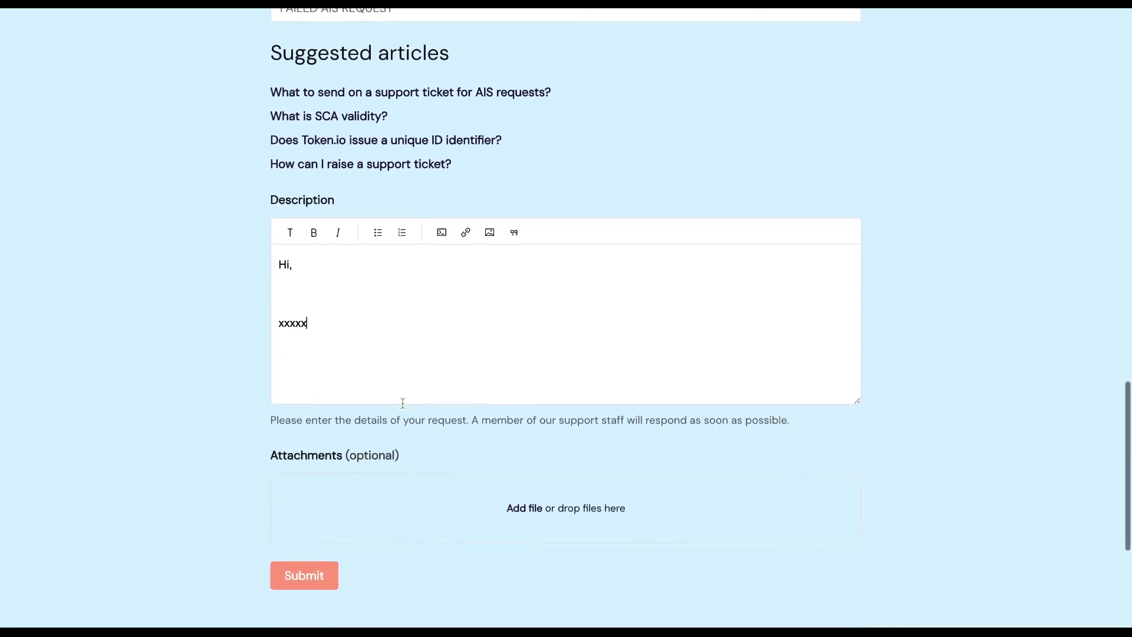
pyautogui.scroll(-3)
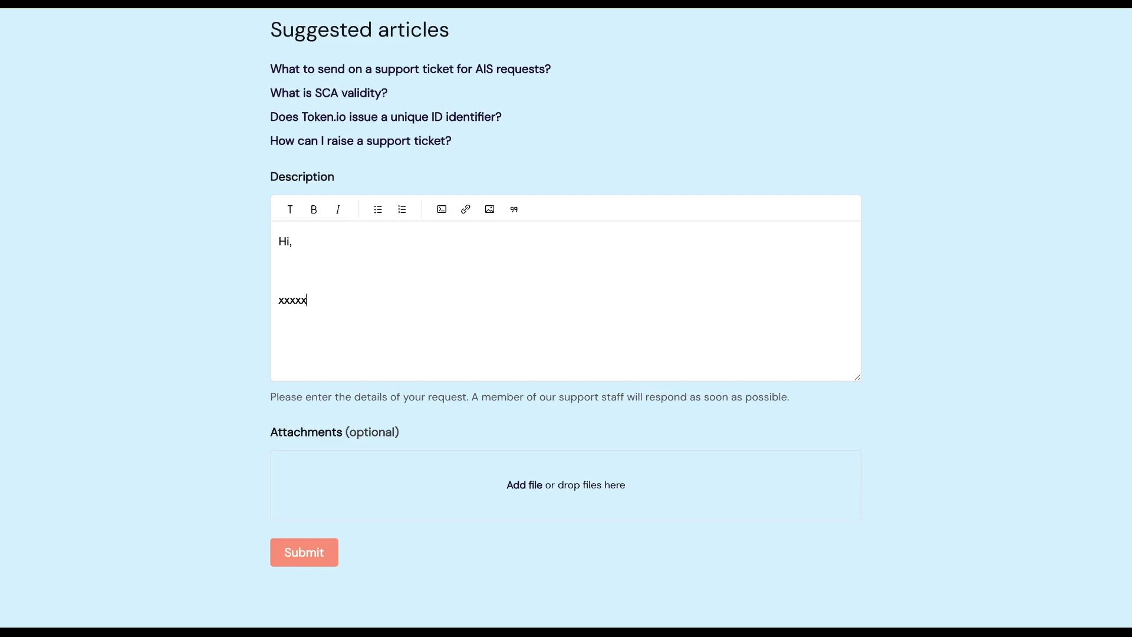
pyautogui.moveTo(578, 459)
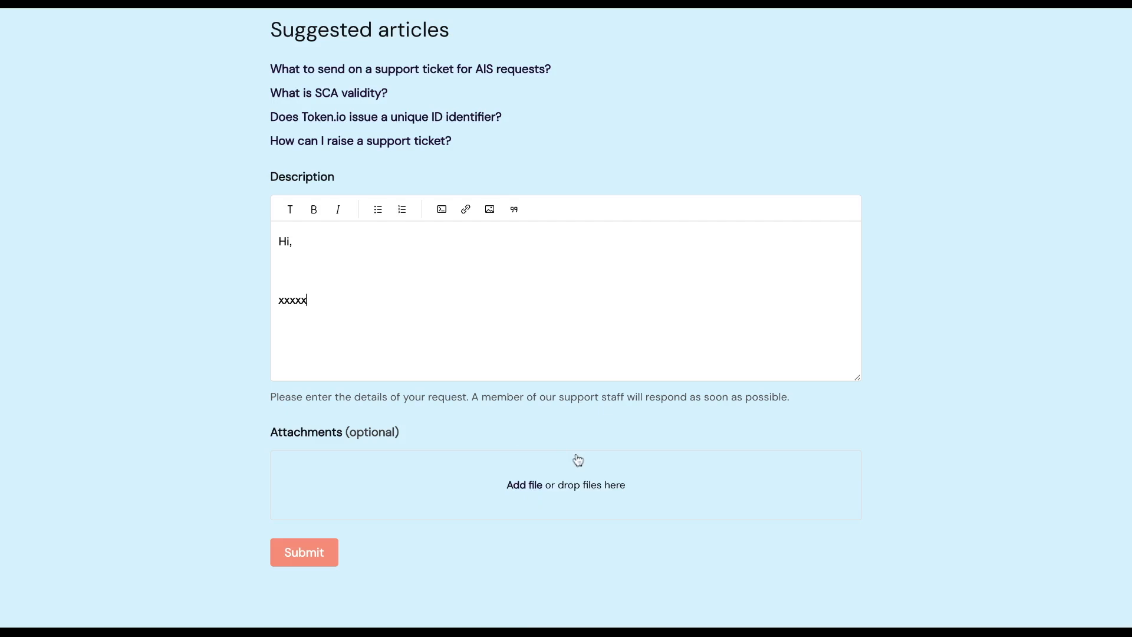
pyautogui.moveTo(502, 486)
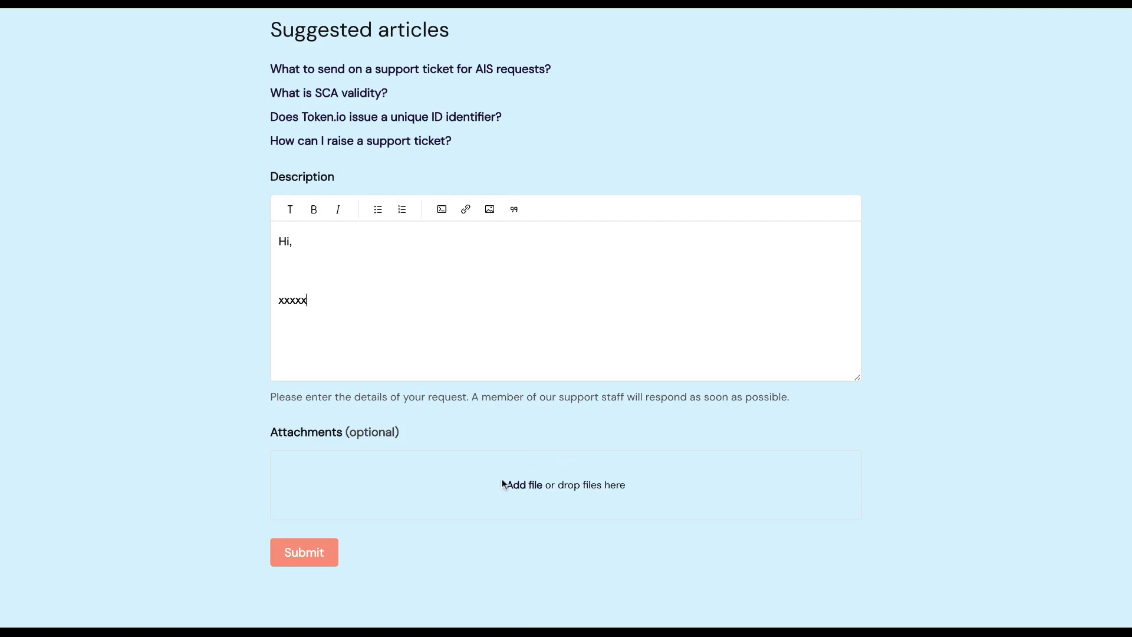
pyautogui.moveTo(467, 455)
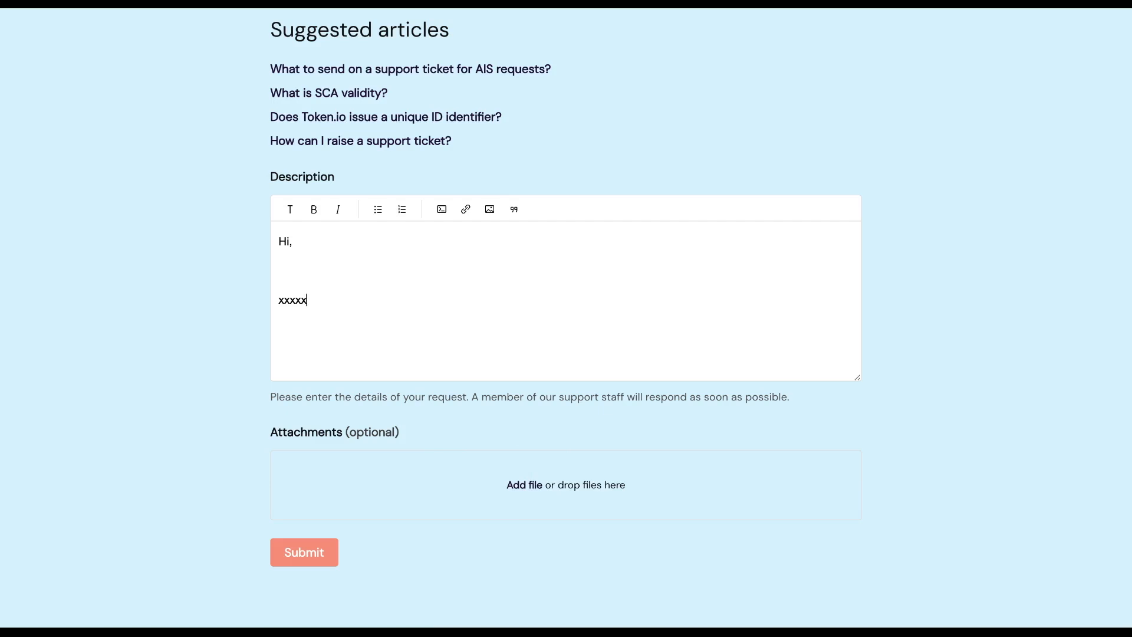
pyautogui.moveTo(306, 558)
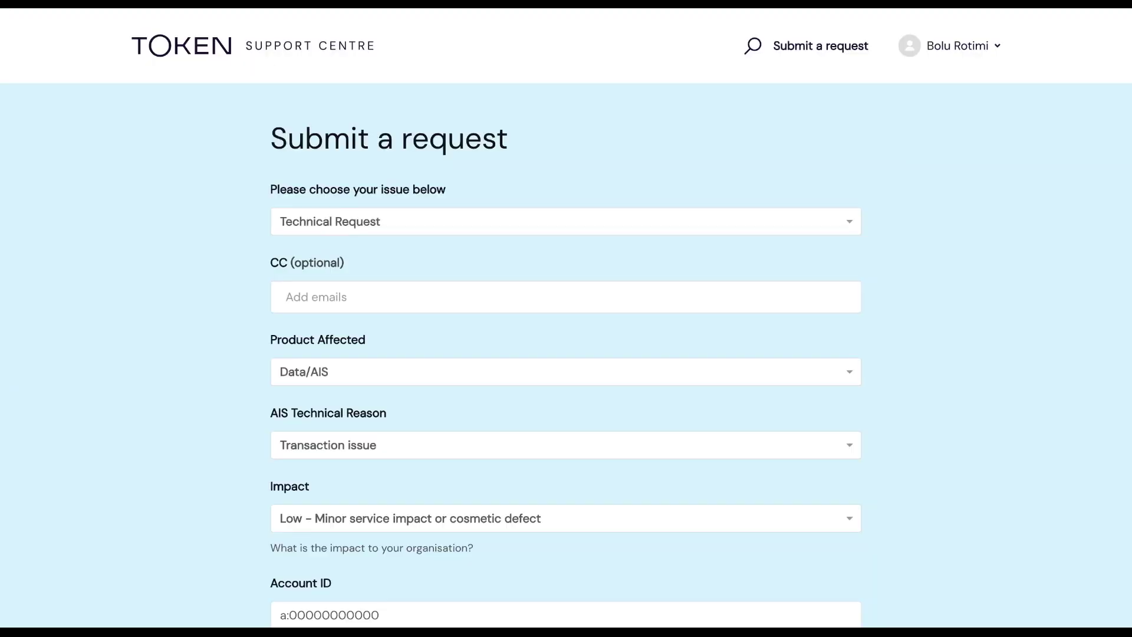
# Review the completed form and submit it, reaching open request #16670 with Low priority.
pyautogui.scroll(-3)
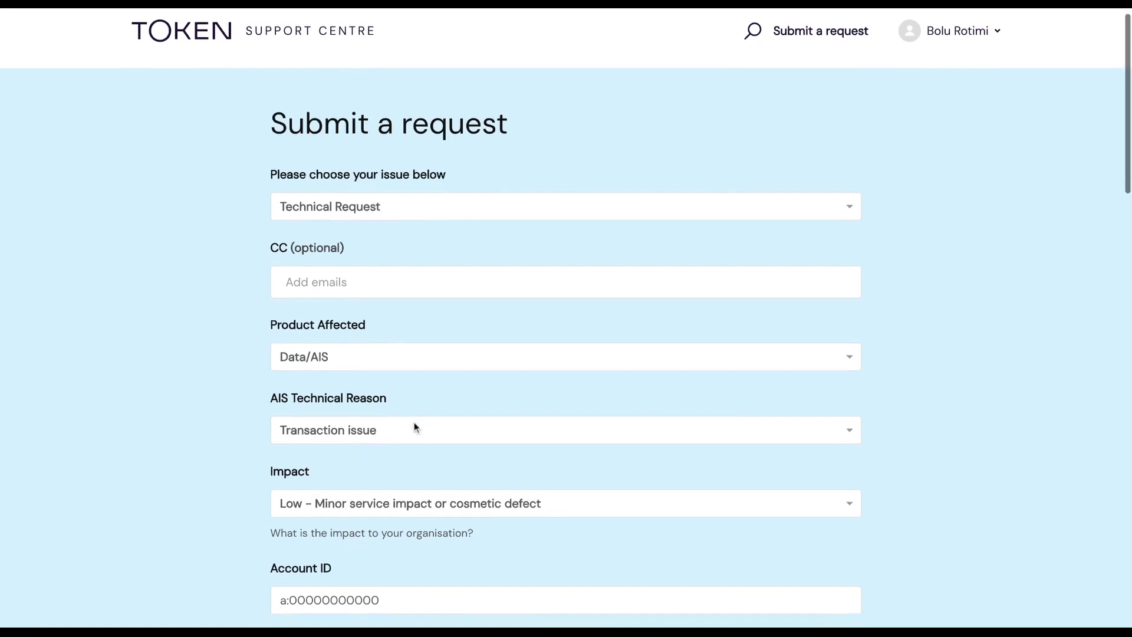
pyautogui.scroll(-3)
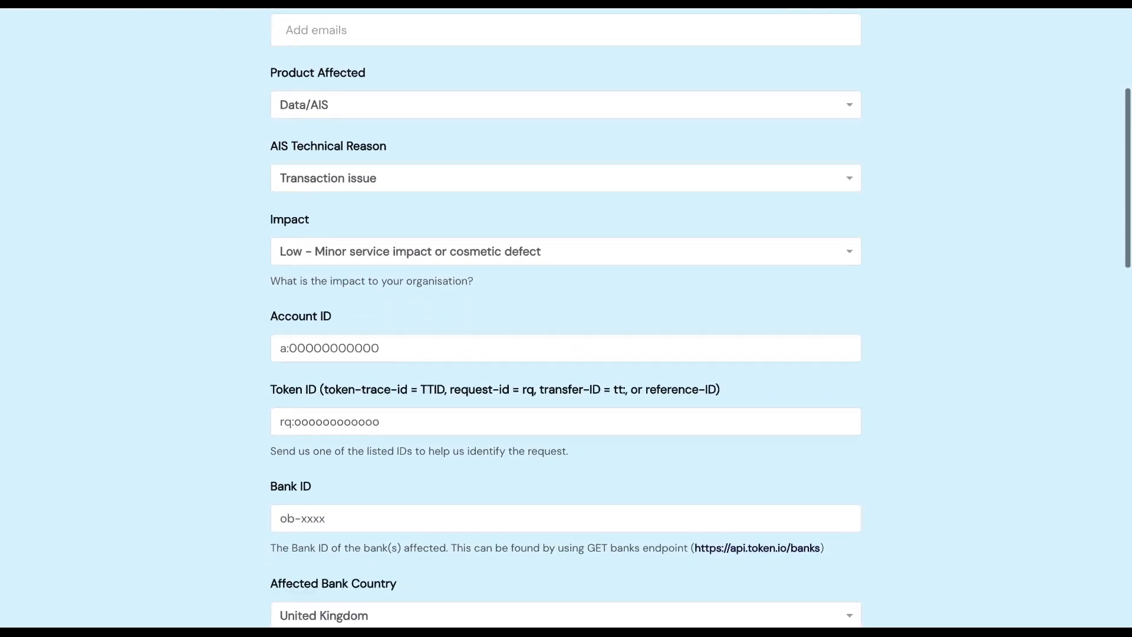
pyautogui.scroll(-3)
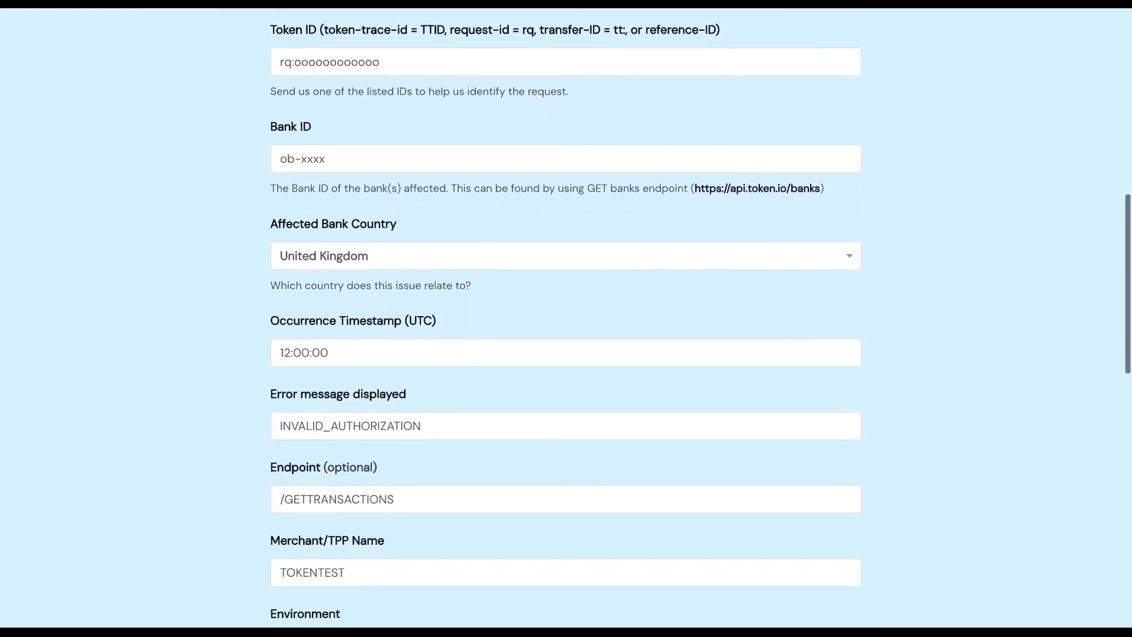
pyautogui.scroll(-3)
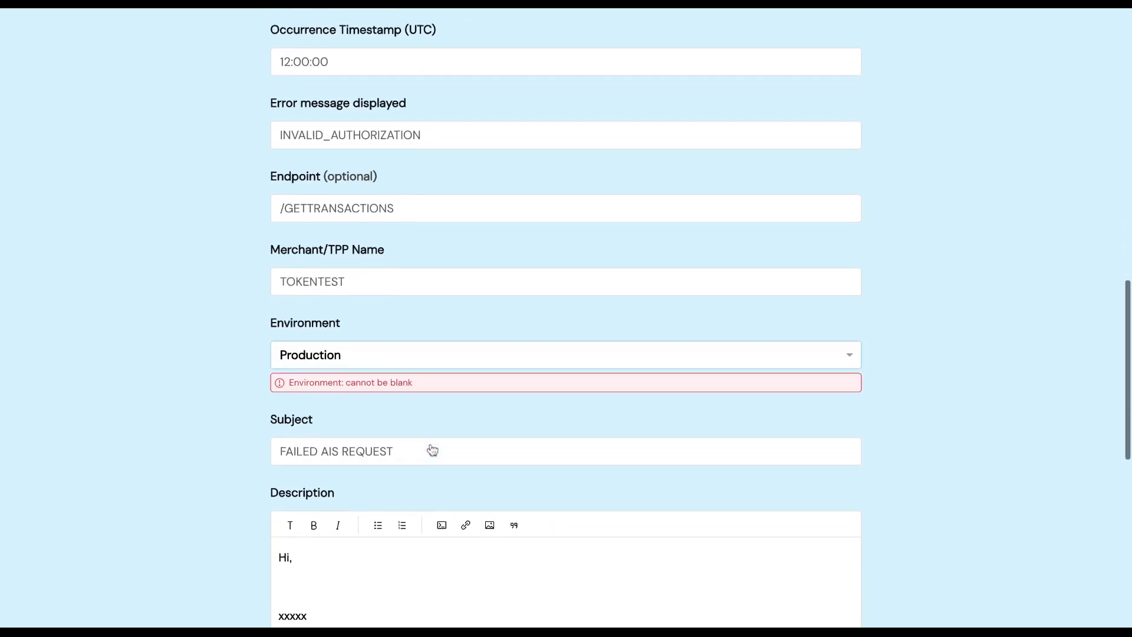
pyautogui.scroll(-3)
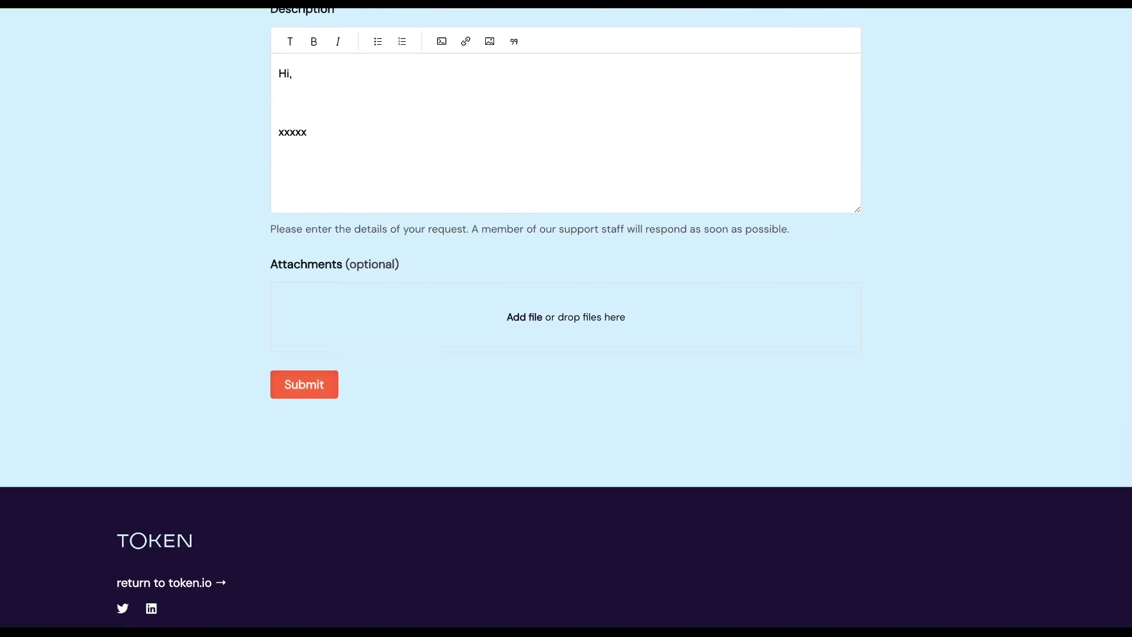
pyautogui.click(303, 384)
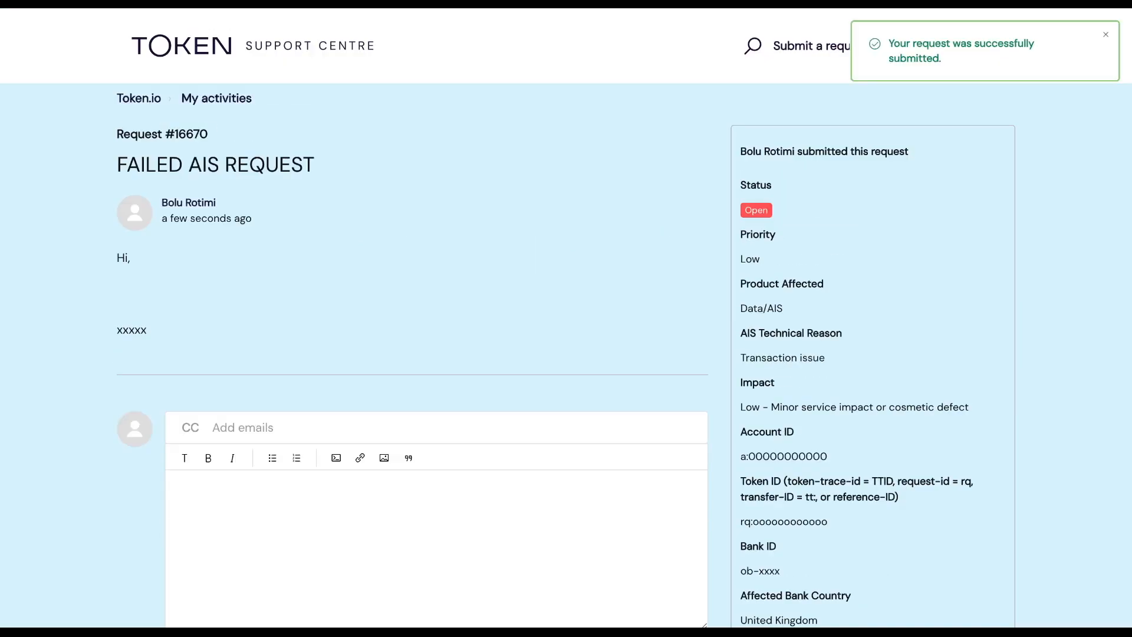
pyautogui.moveTo(896, 64)
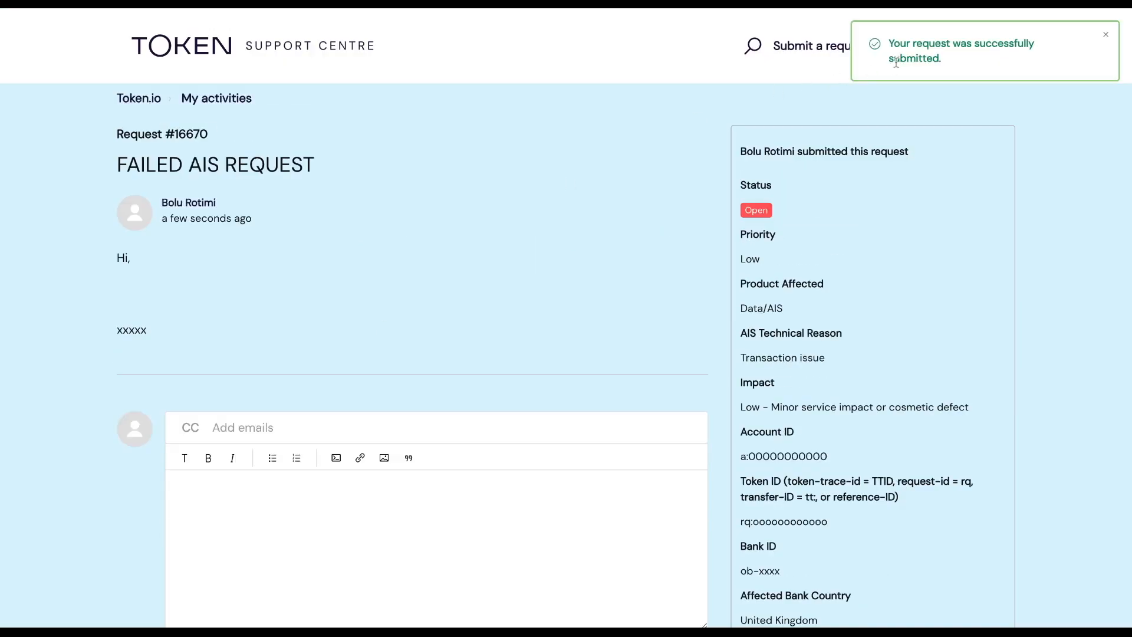
pyautogui.moveTo(952, 42)
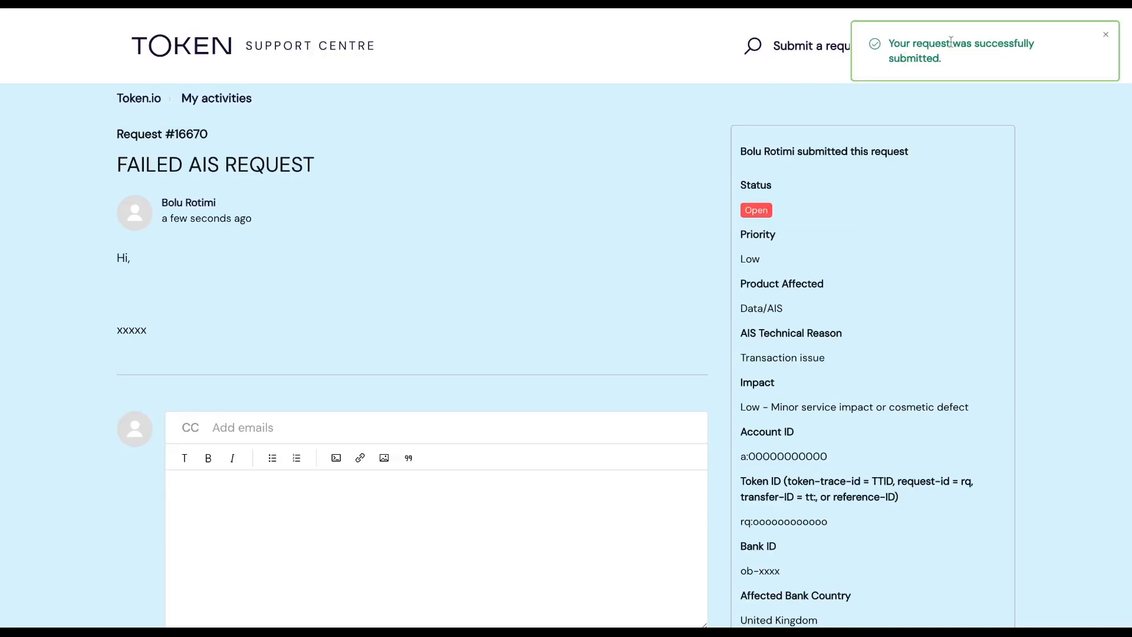
pyautogui.moveTo(988, 36)
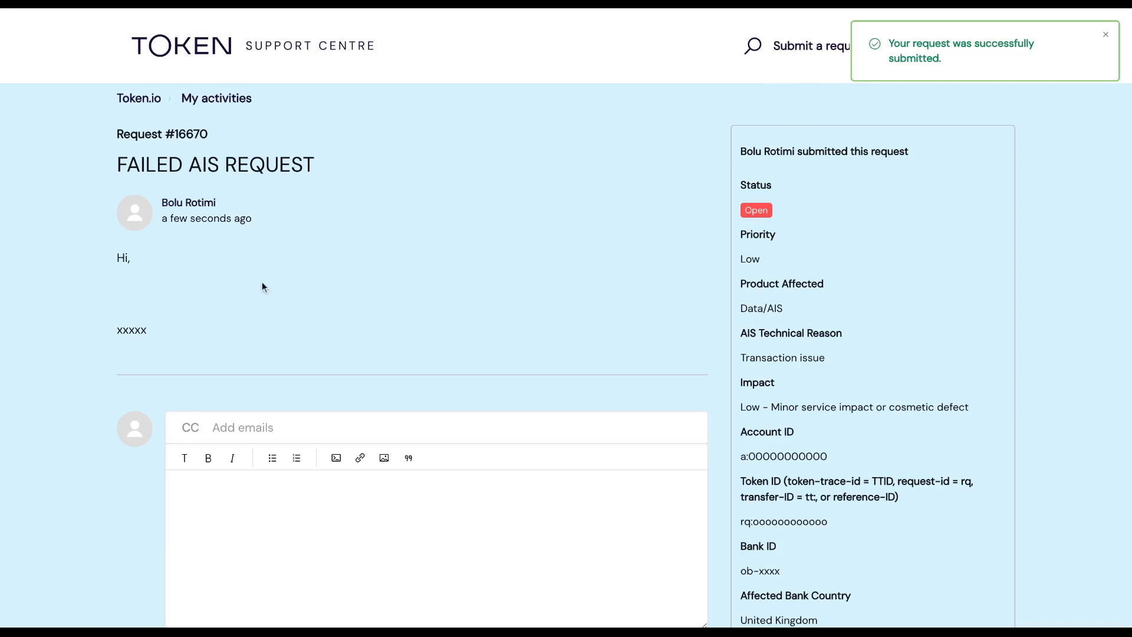
pyautogui.moveTo(458, 150)
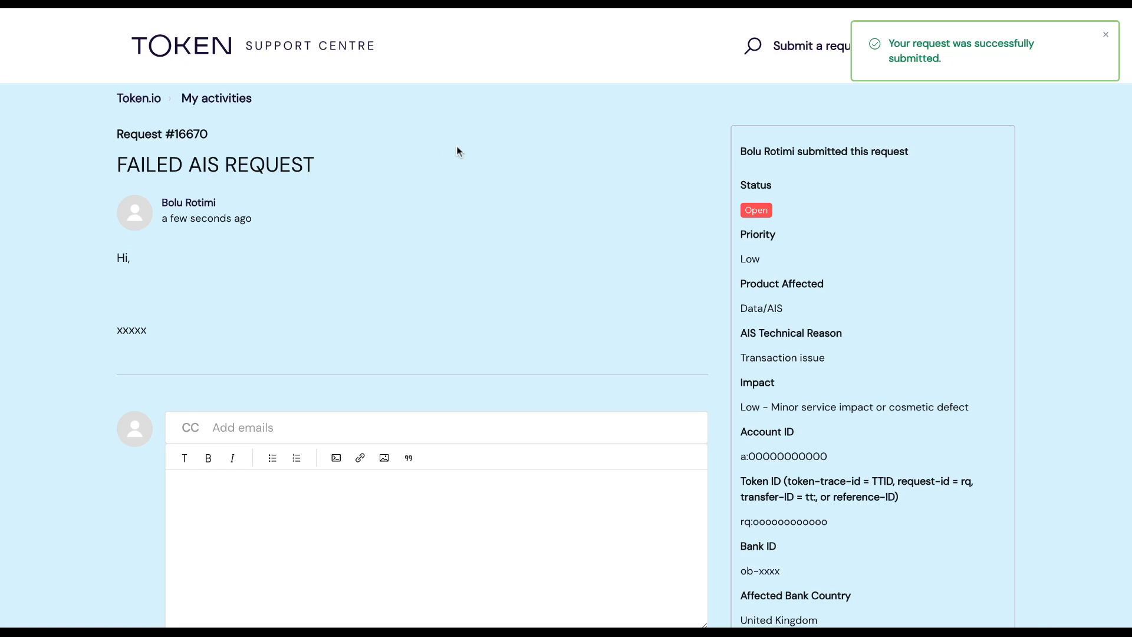
pyautogui.scroll(-3)
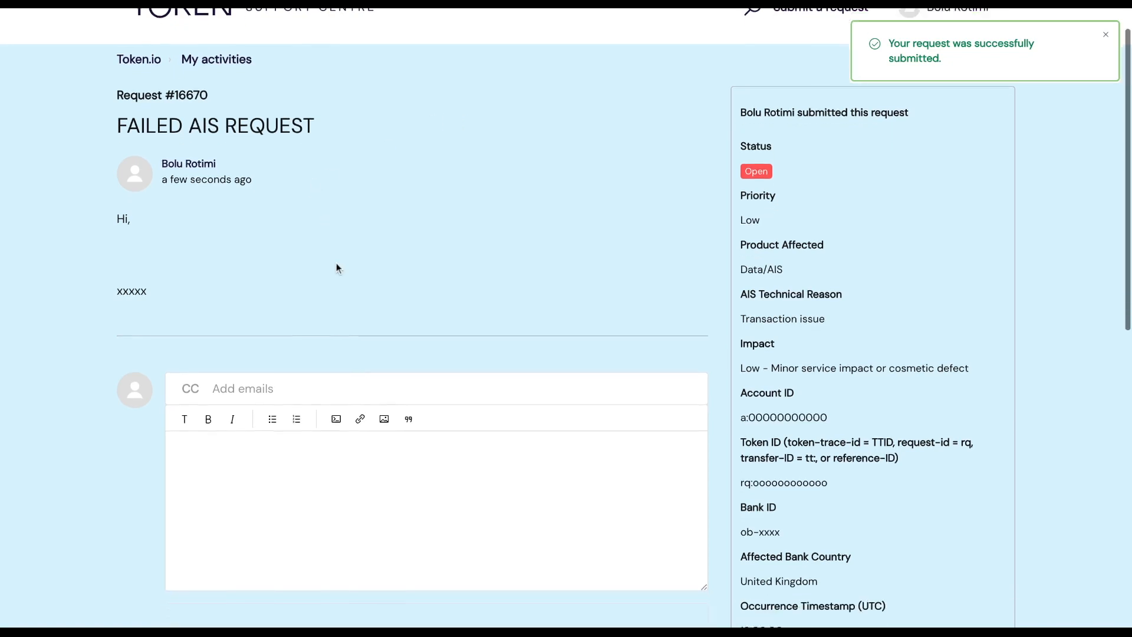
pyautogui.scroll(-3)
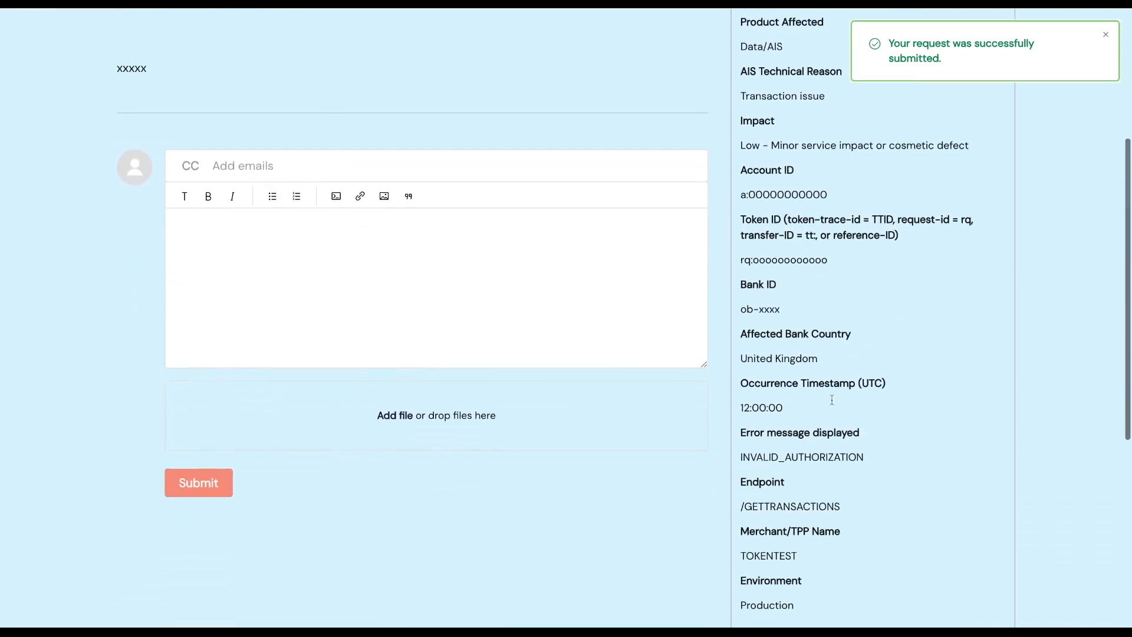
pyautogui.scroll(-3)
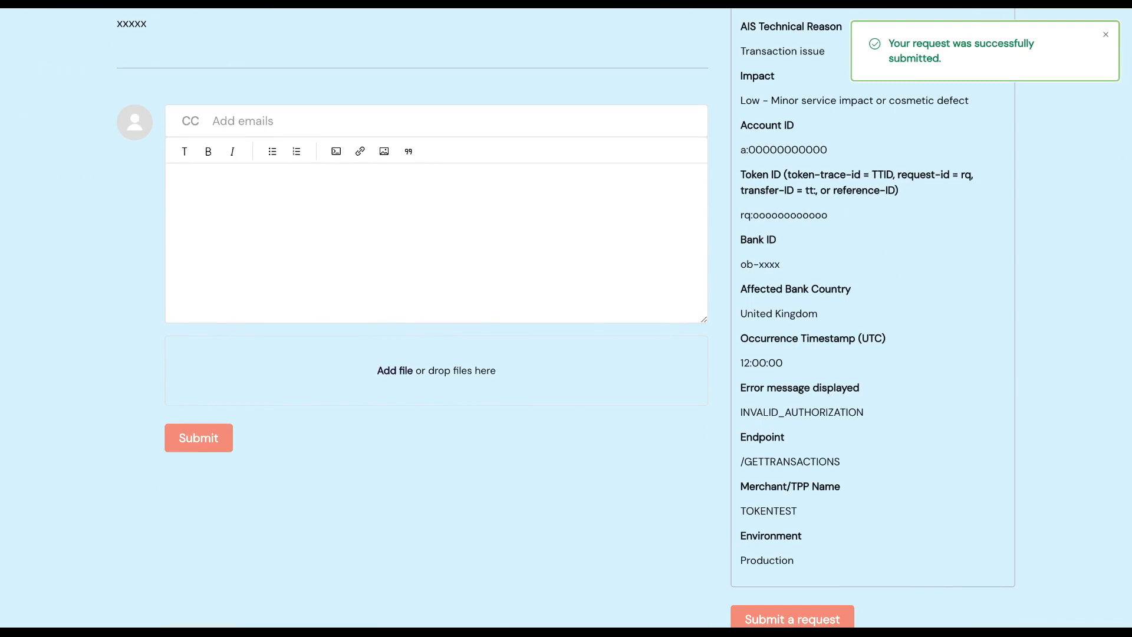